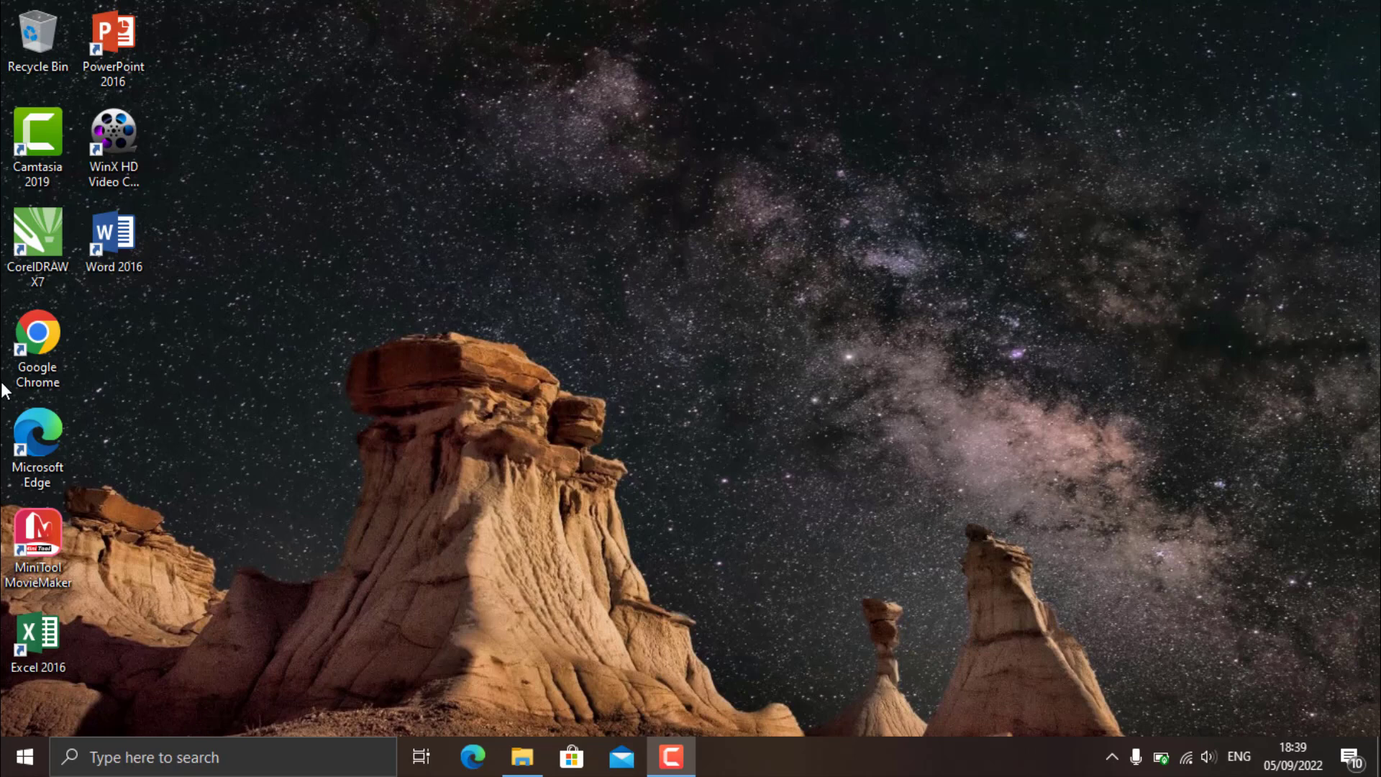
Launch Google Chrome from its desktop shortcut
left_click(38, 339)
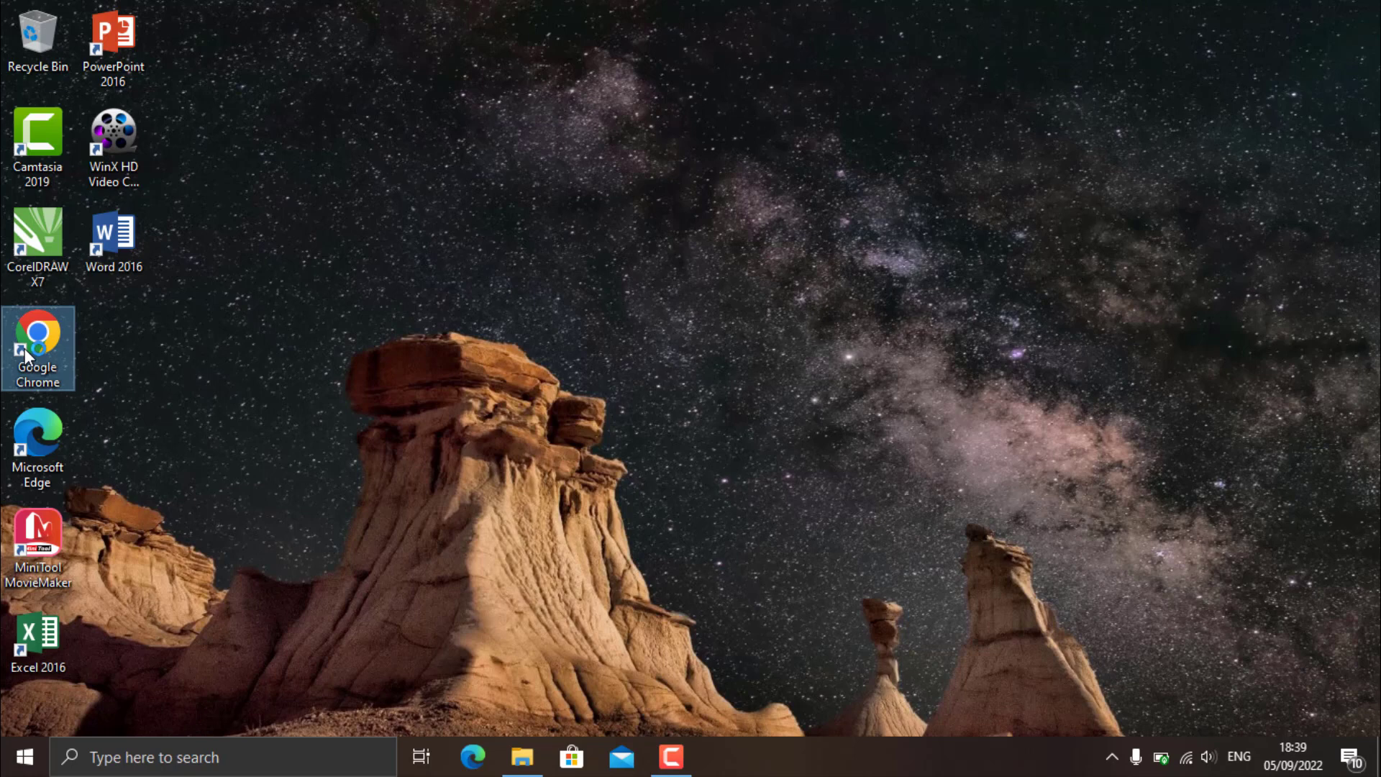
double_click(39, 334)
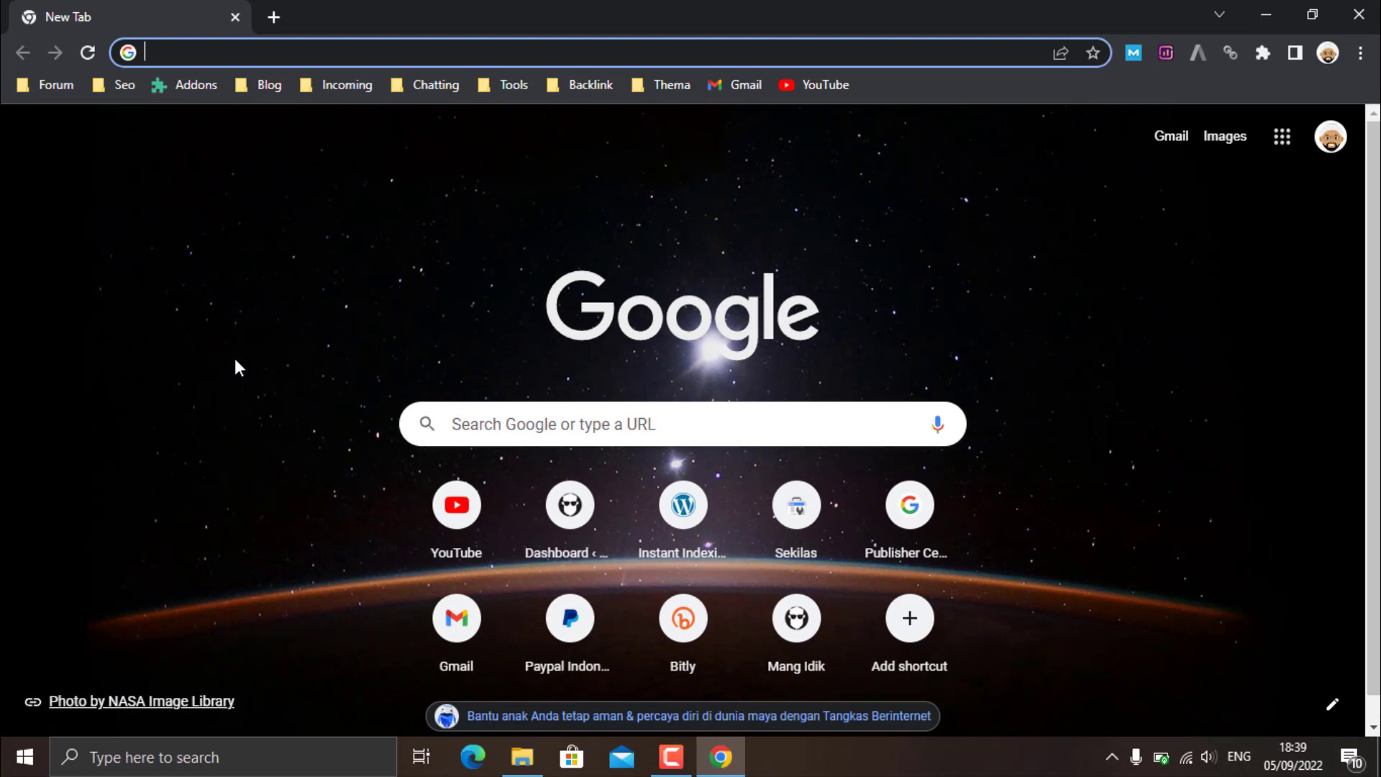
Go to capcut.com and handle the site's cookie prompt
type("capcut.com")
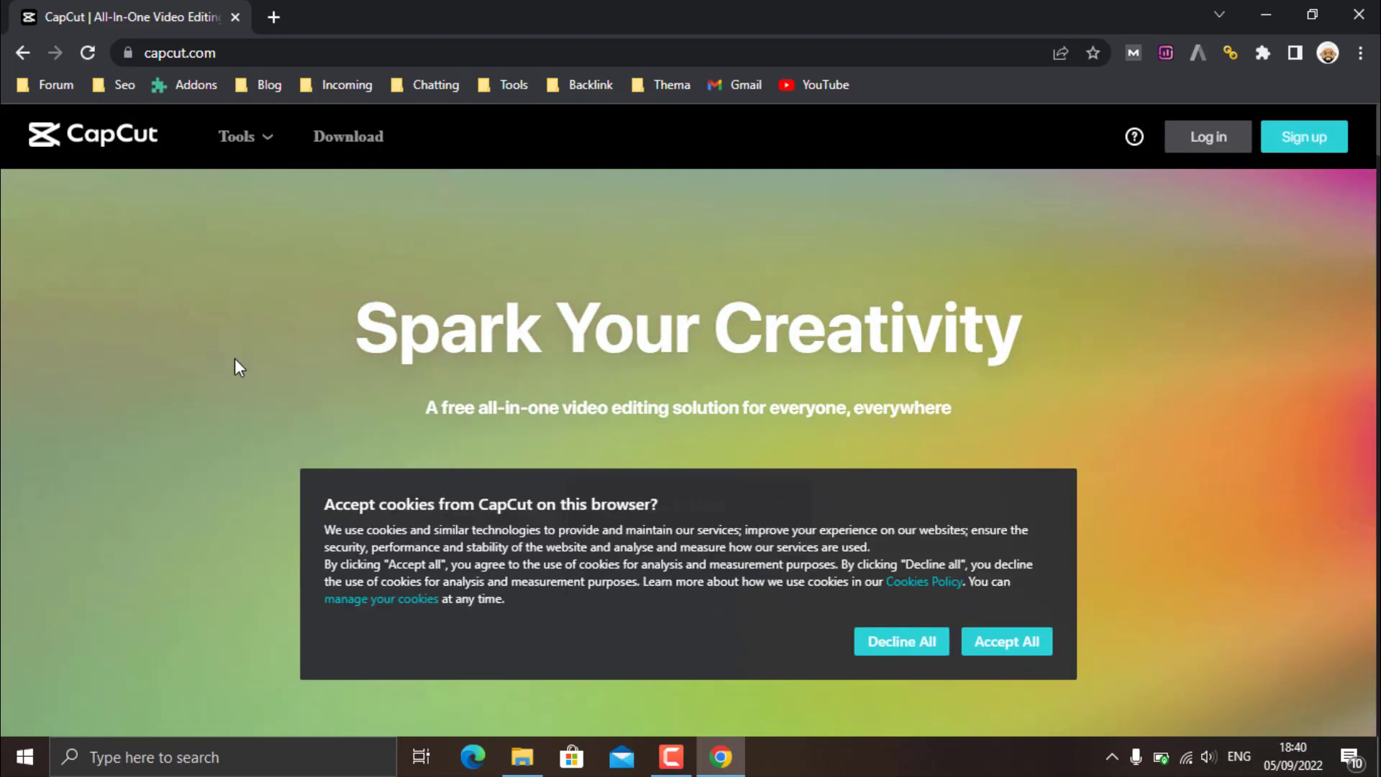
left_click(1006, 641)
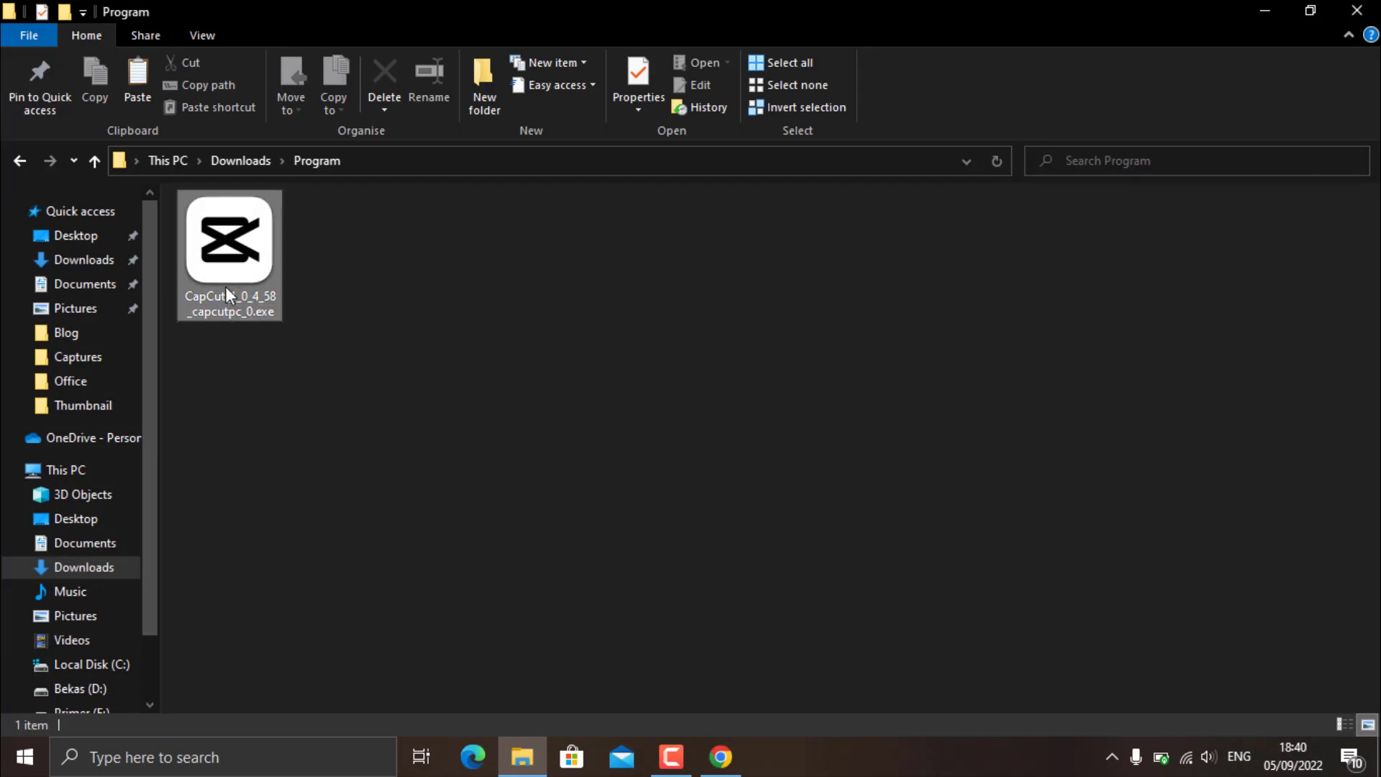
Run the CapCut .exe installer from Downloads > Program
left_click(229, 239)
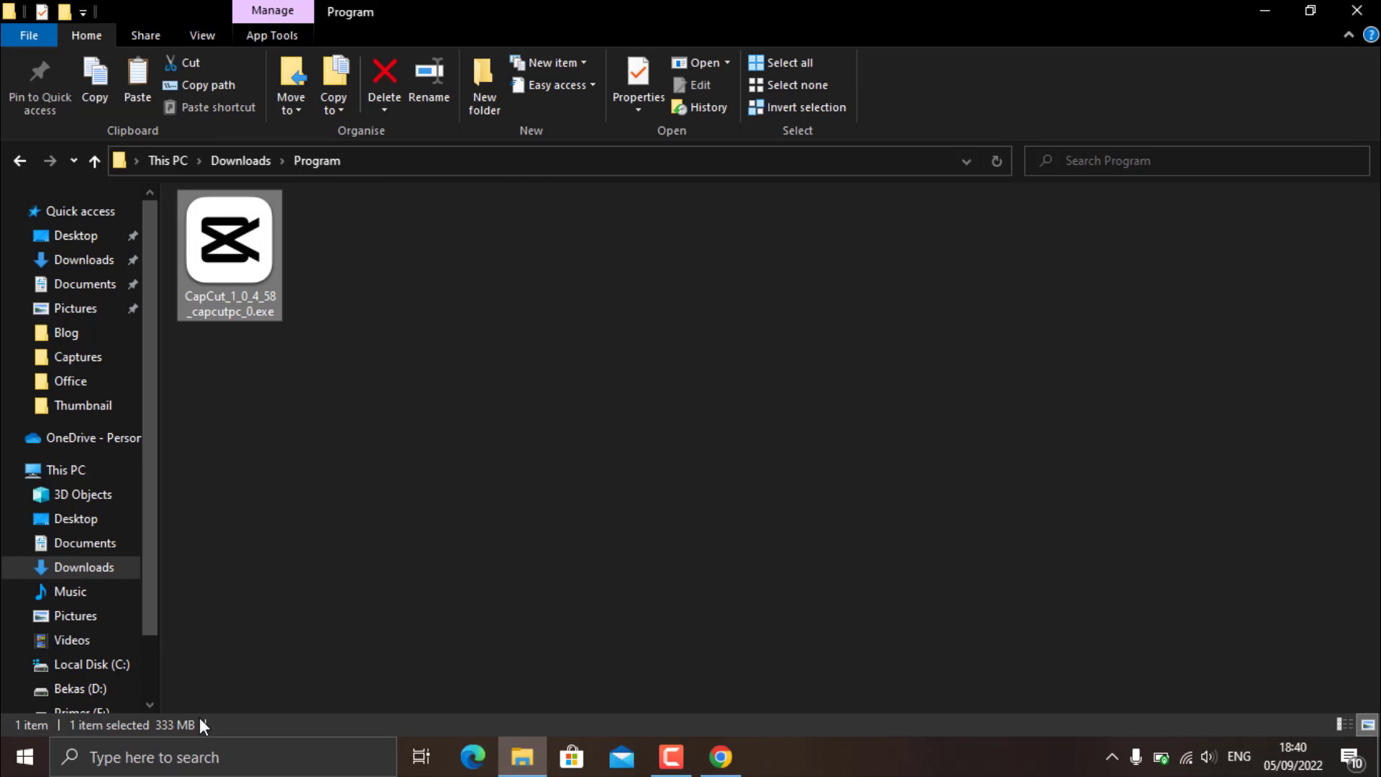
mouse_move(171, 731)
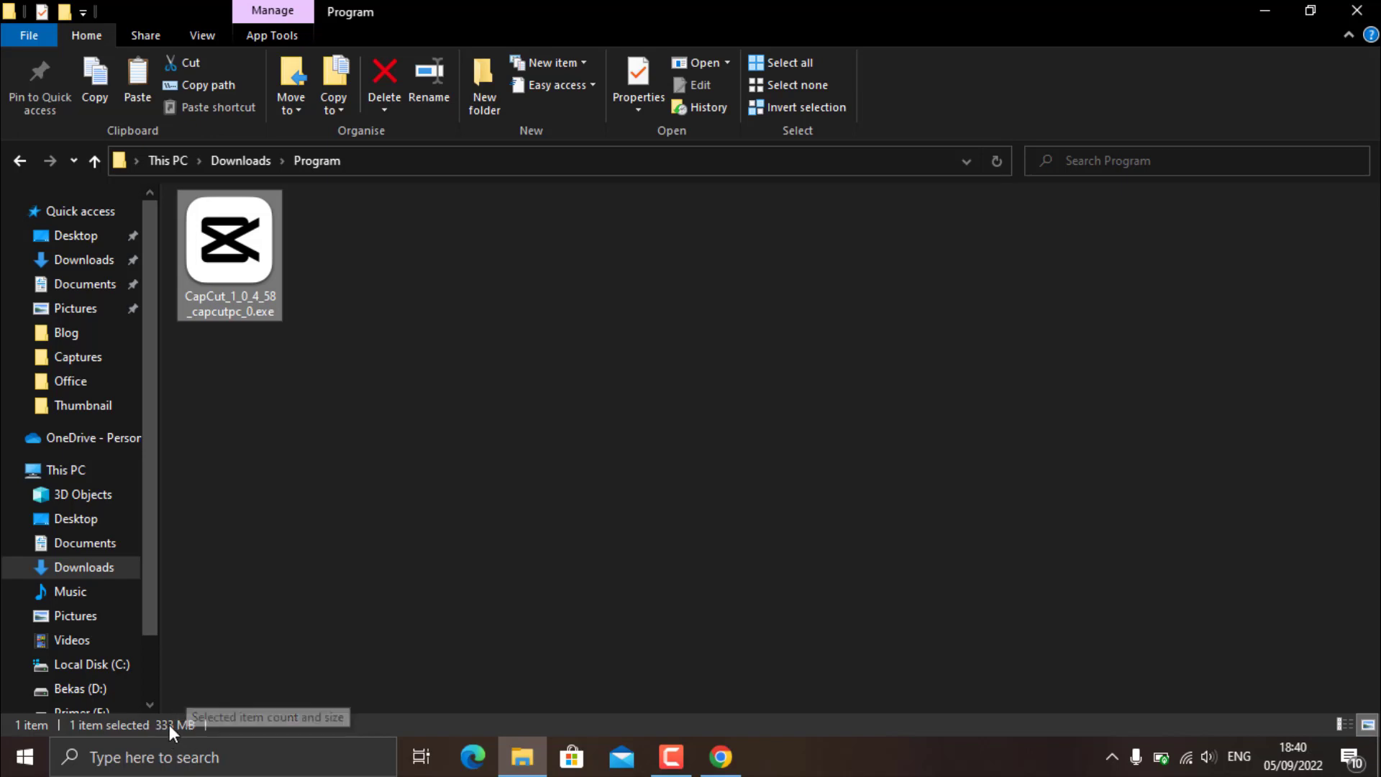
mouse_move(445, 384)
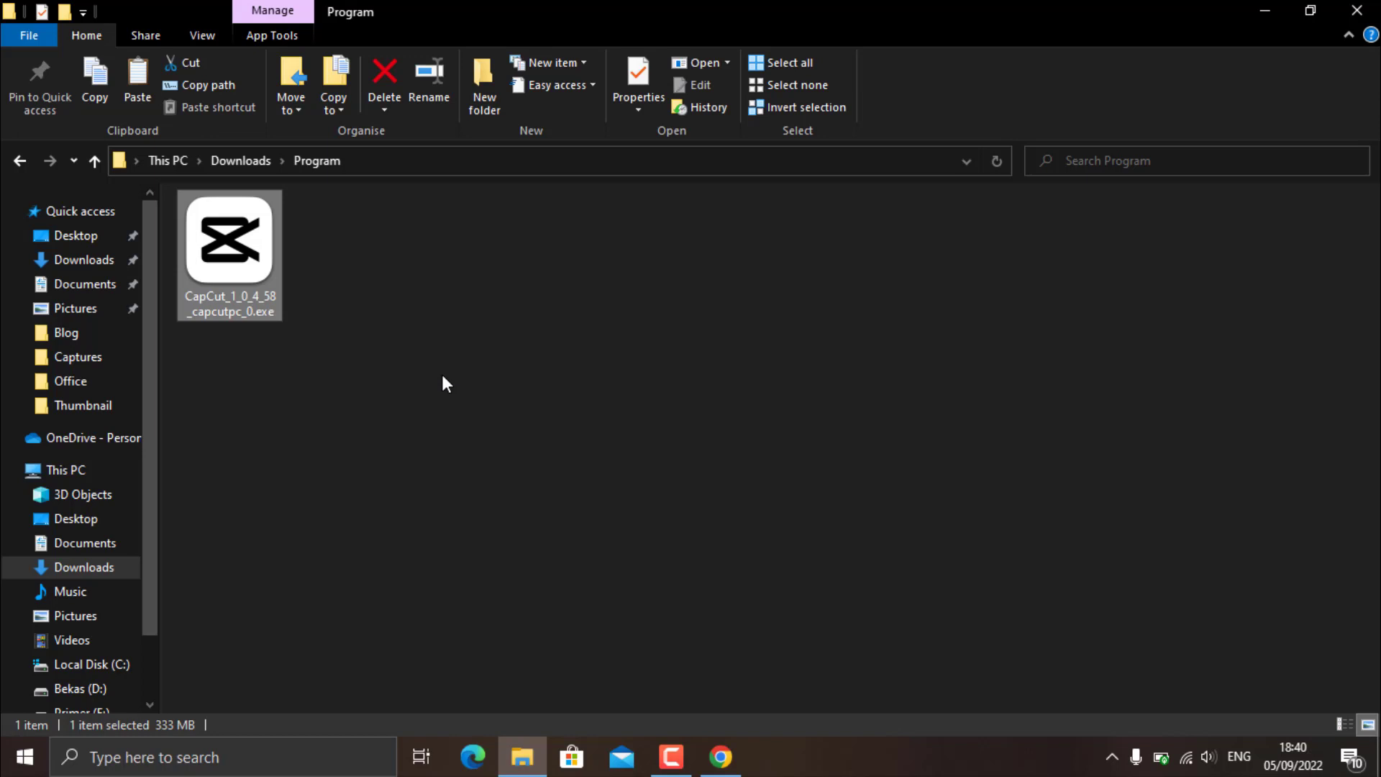
mouse_move(241, 256)
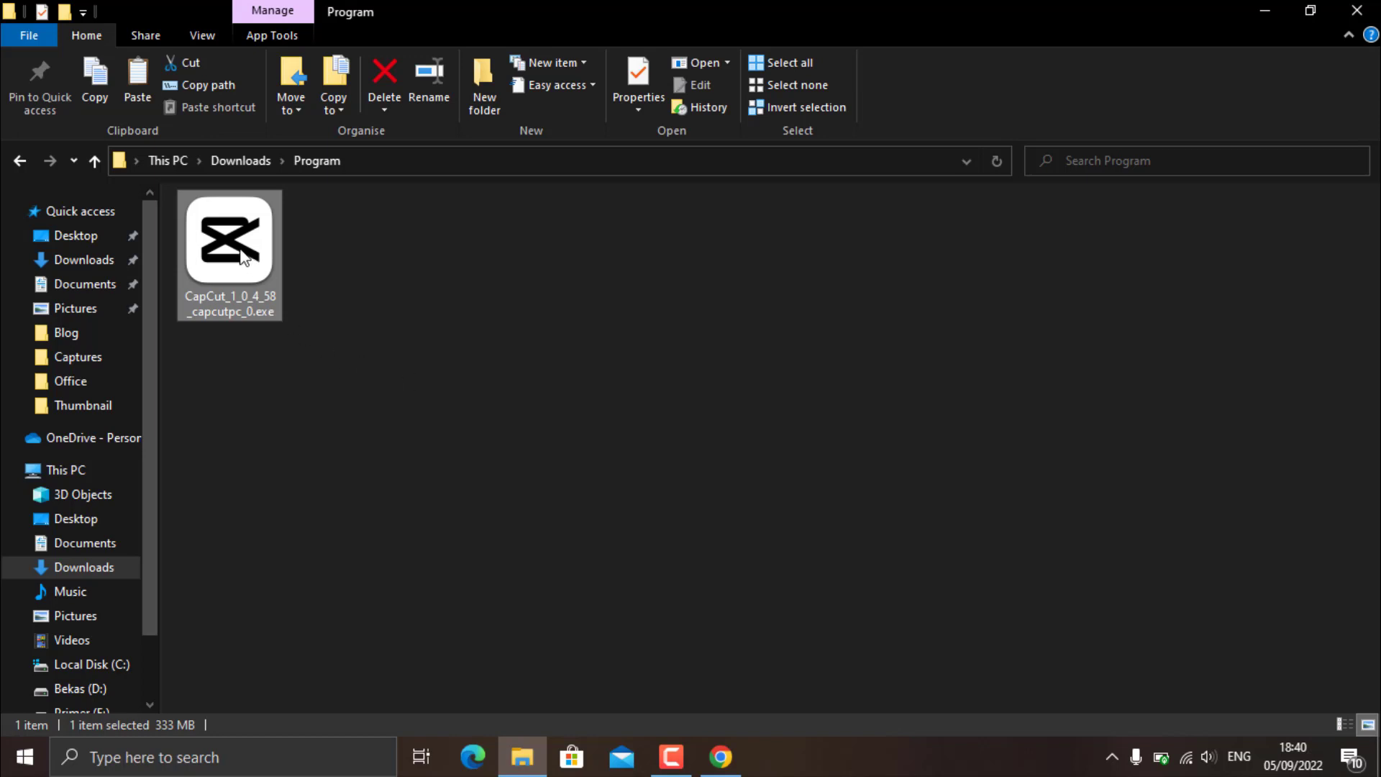
right_click(248, 256)
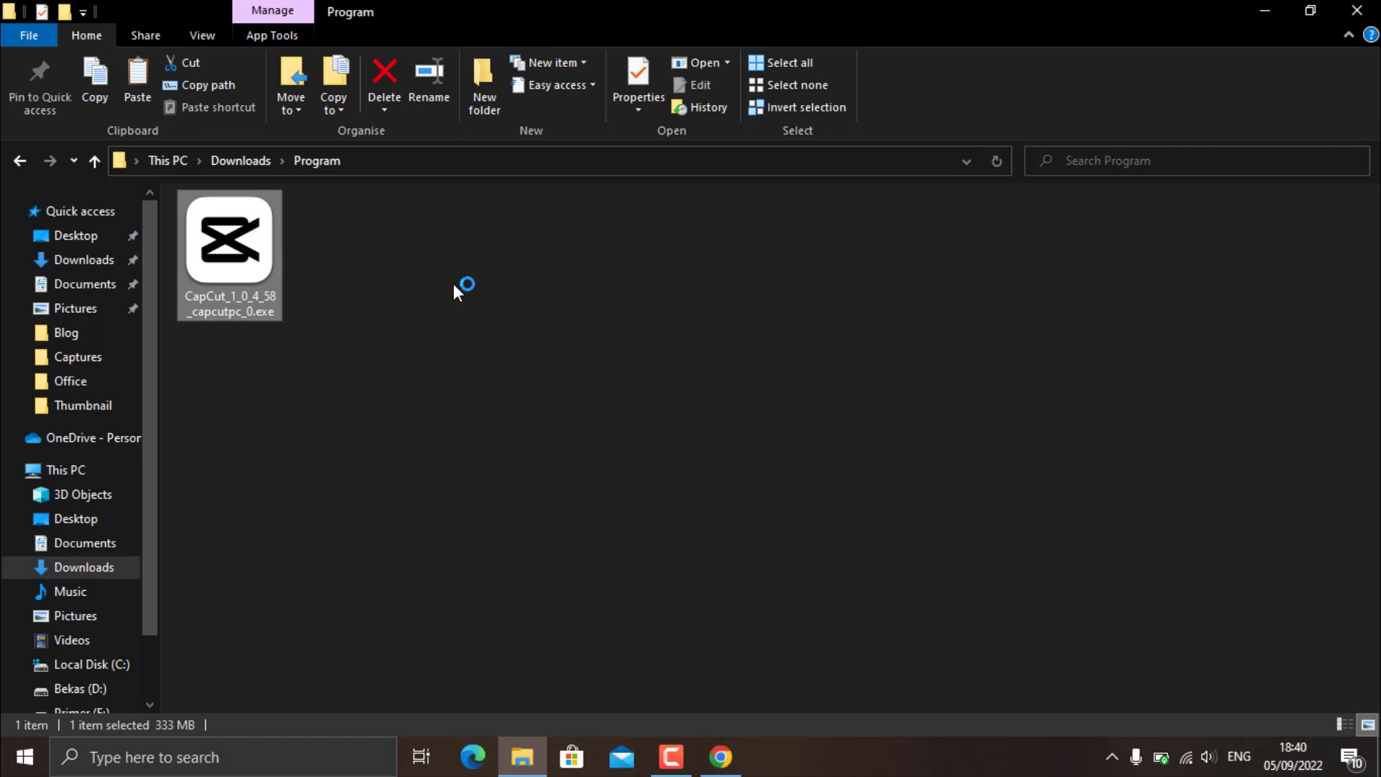
double_click(229, 241)
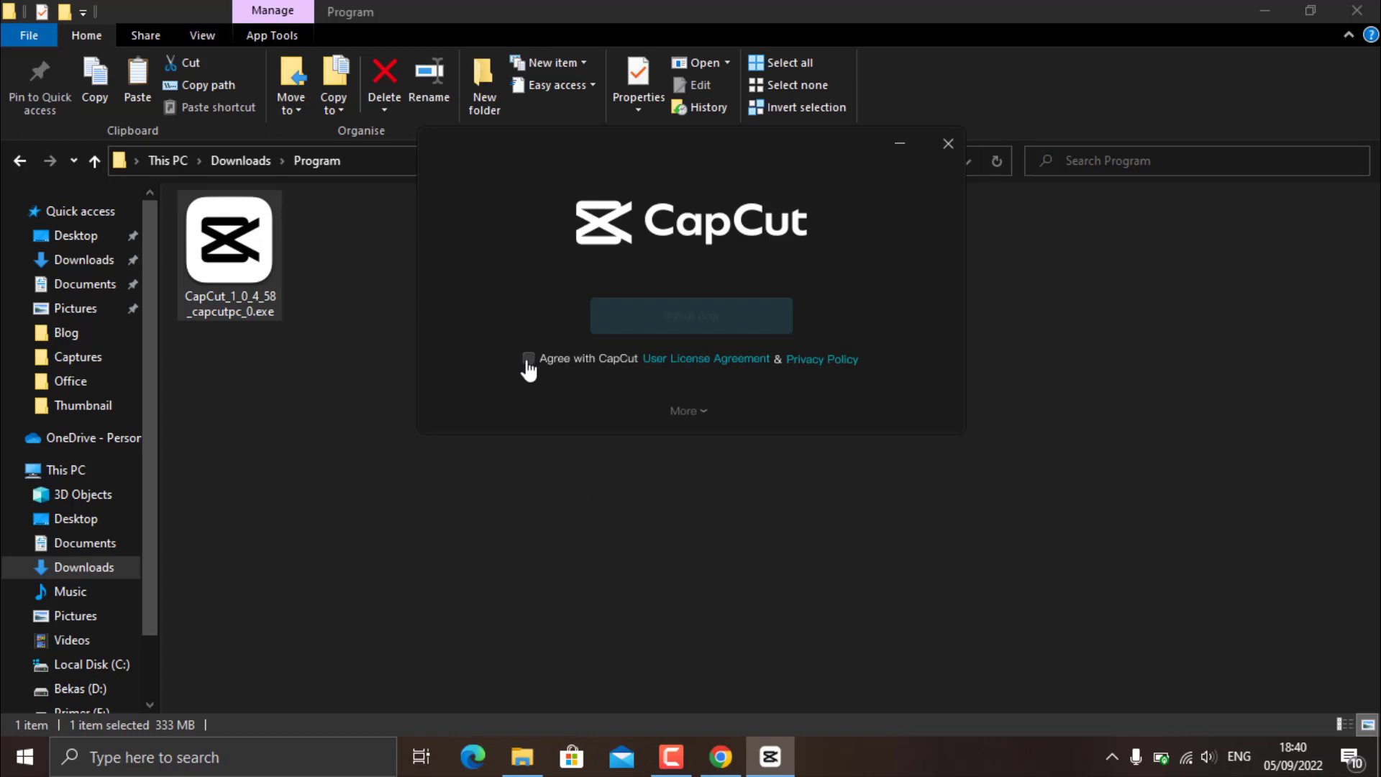
Agree to the license, review install location options, and install CapCut
left_click(528, 358)
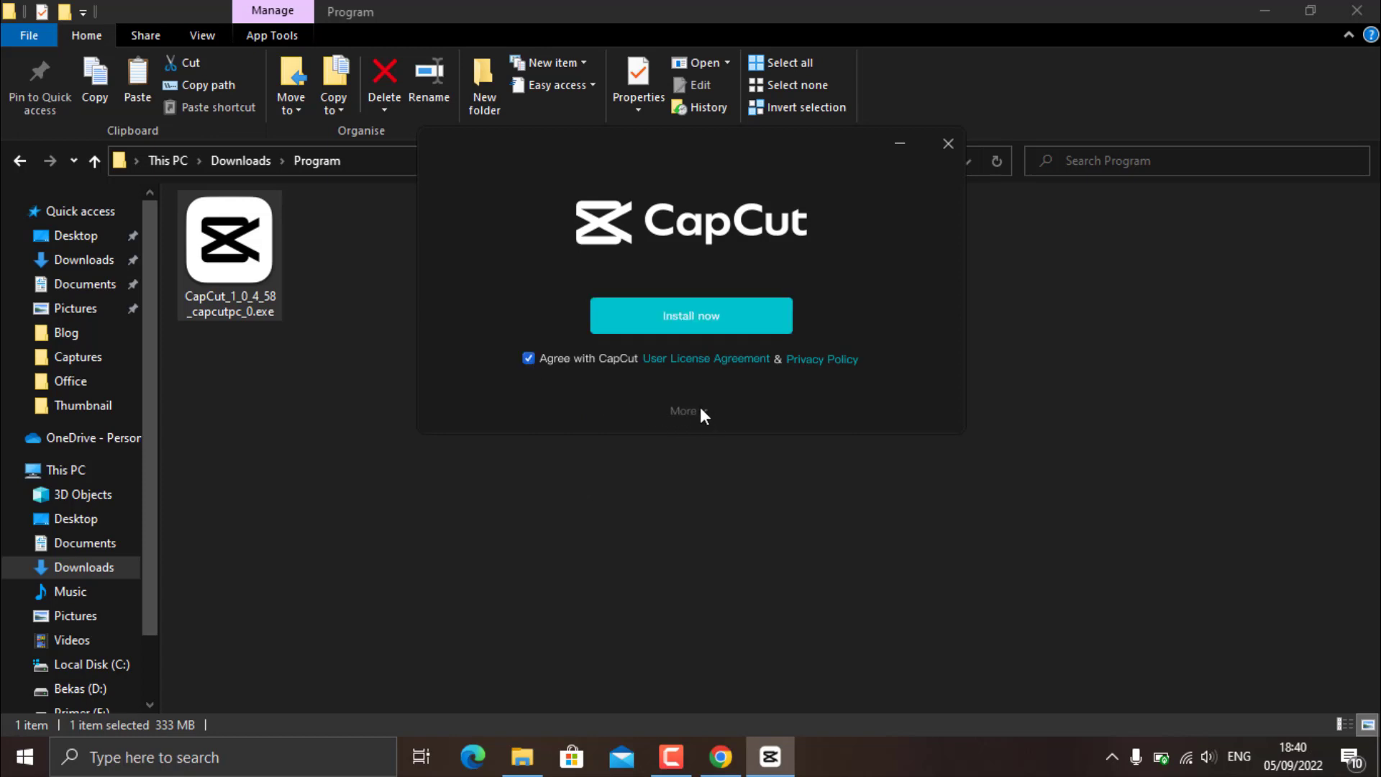
left_click(683, 410)
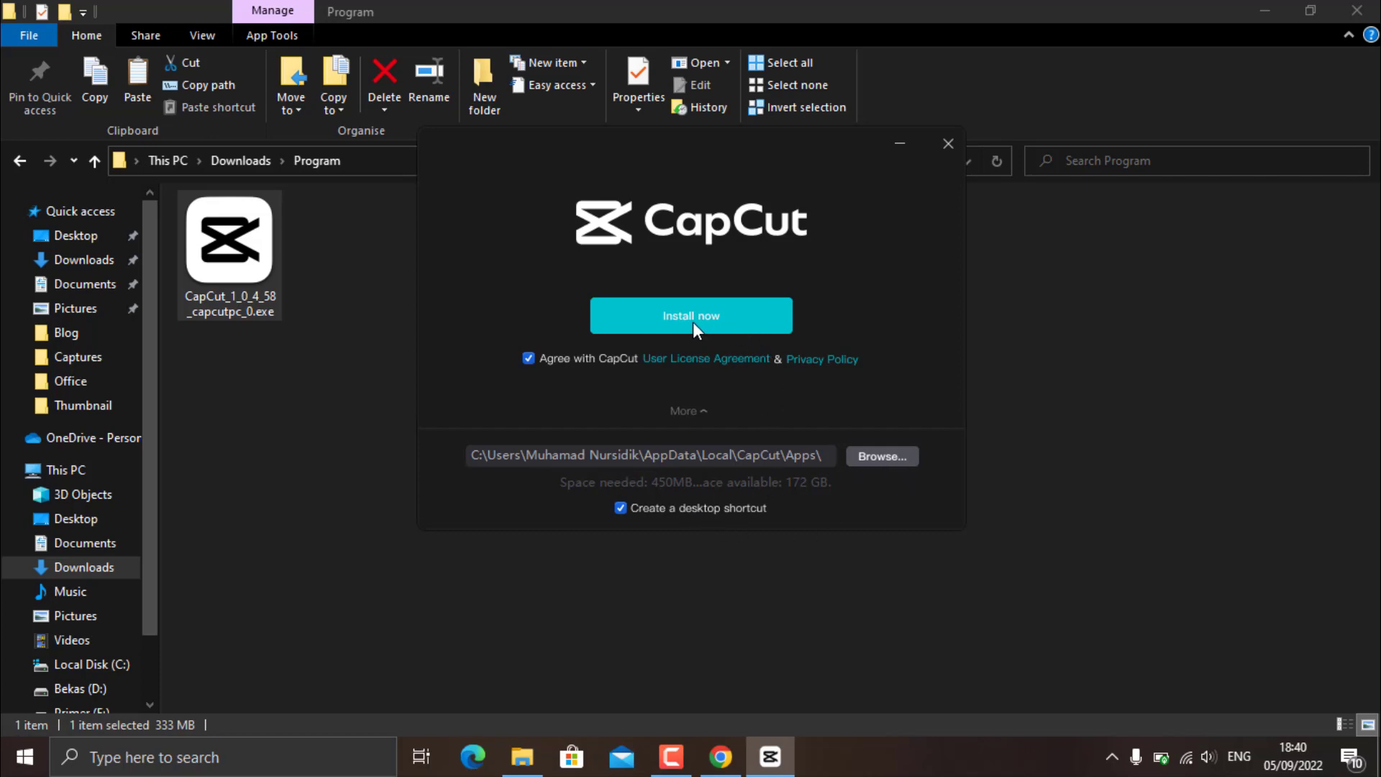
left_click(691, 316)
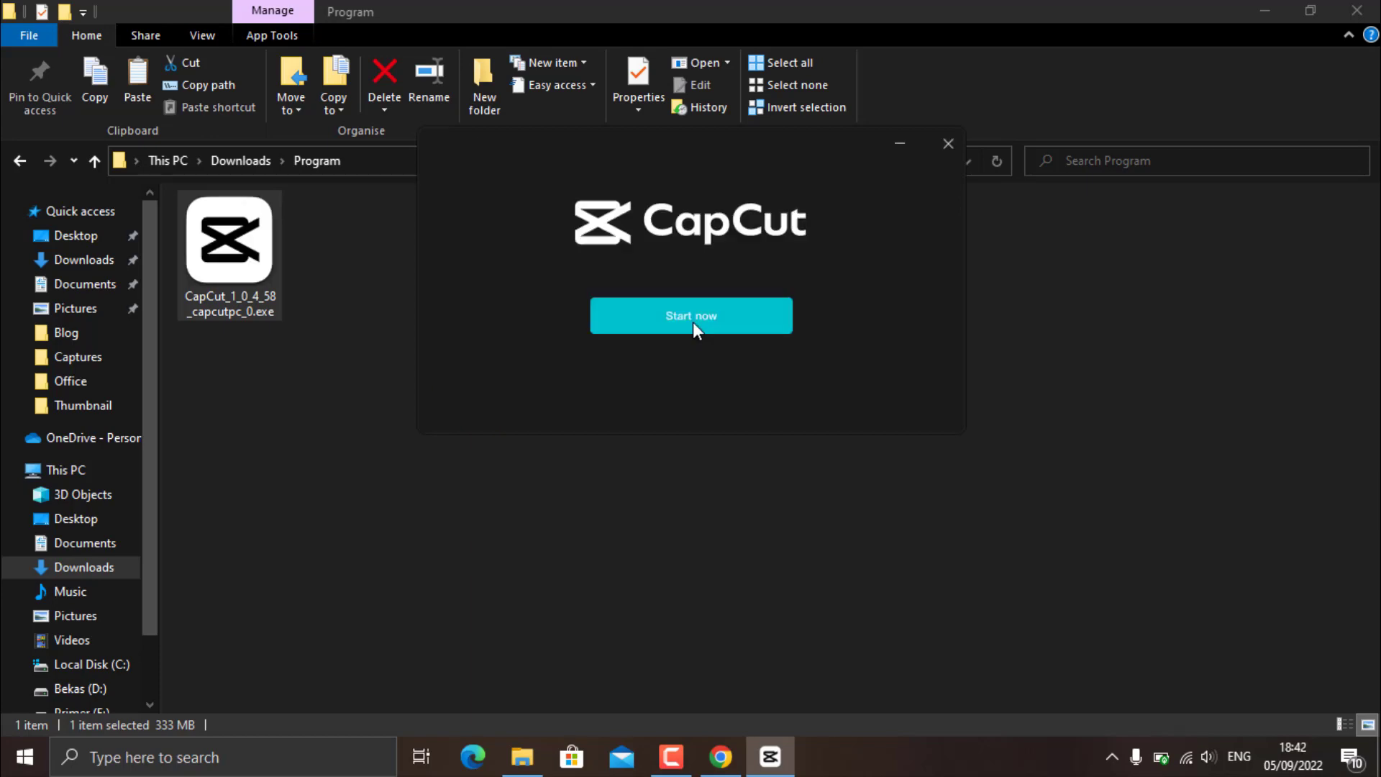
mouse_move(956, 283)
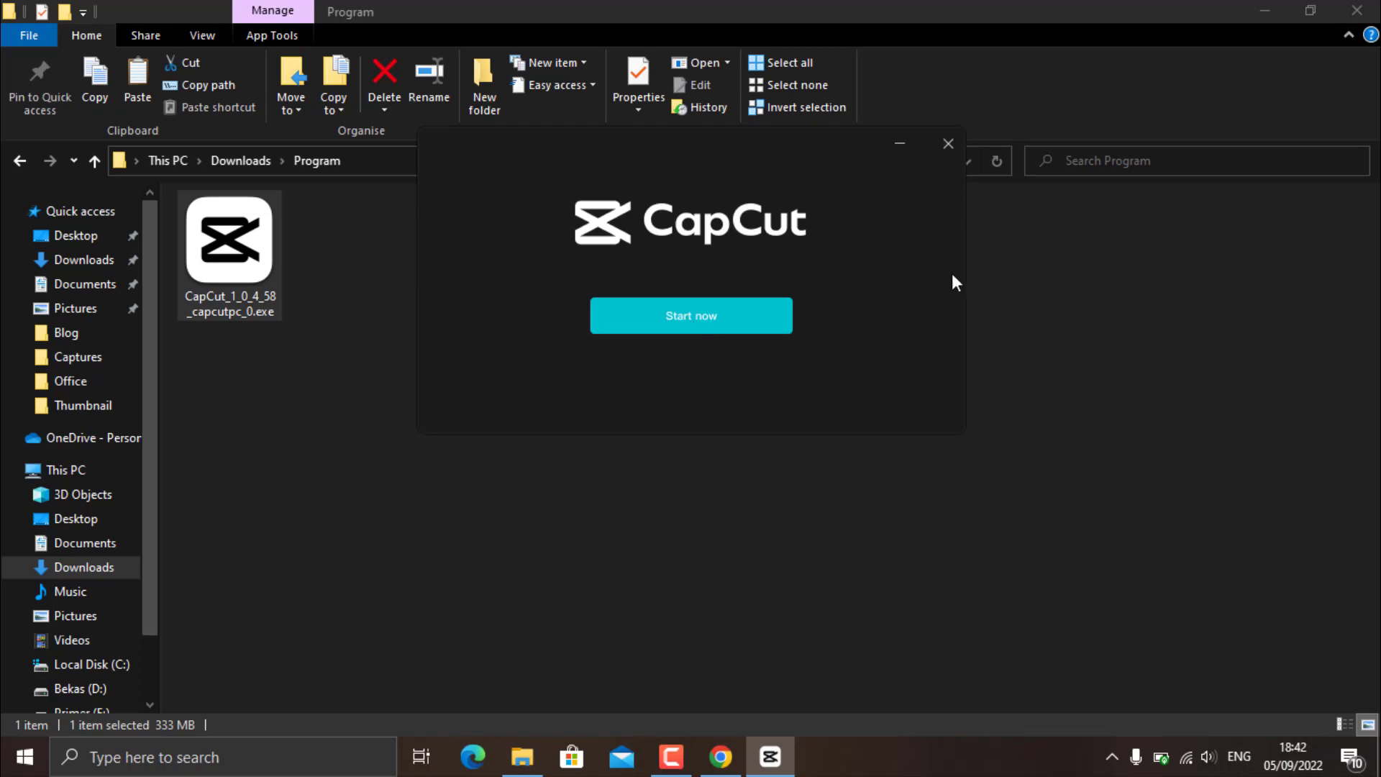
mouse_move(959, 264)
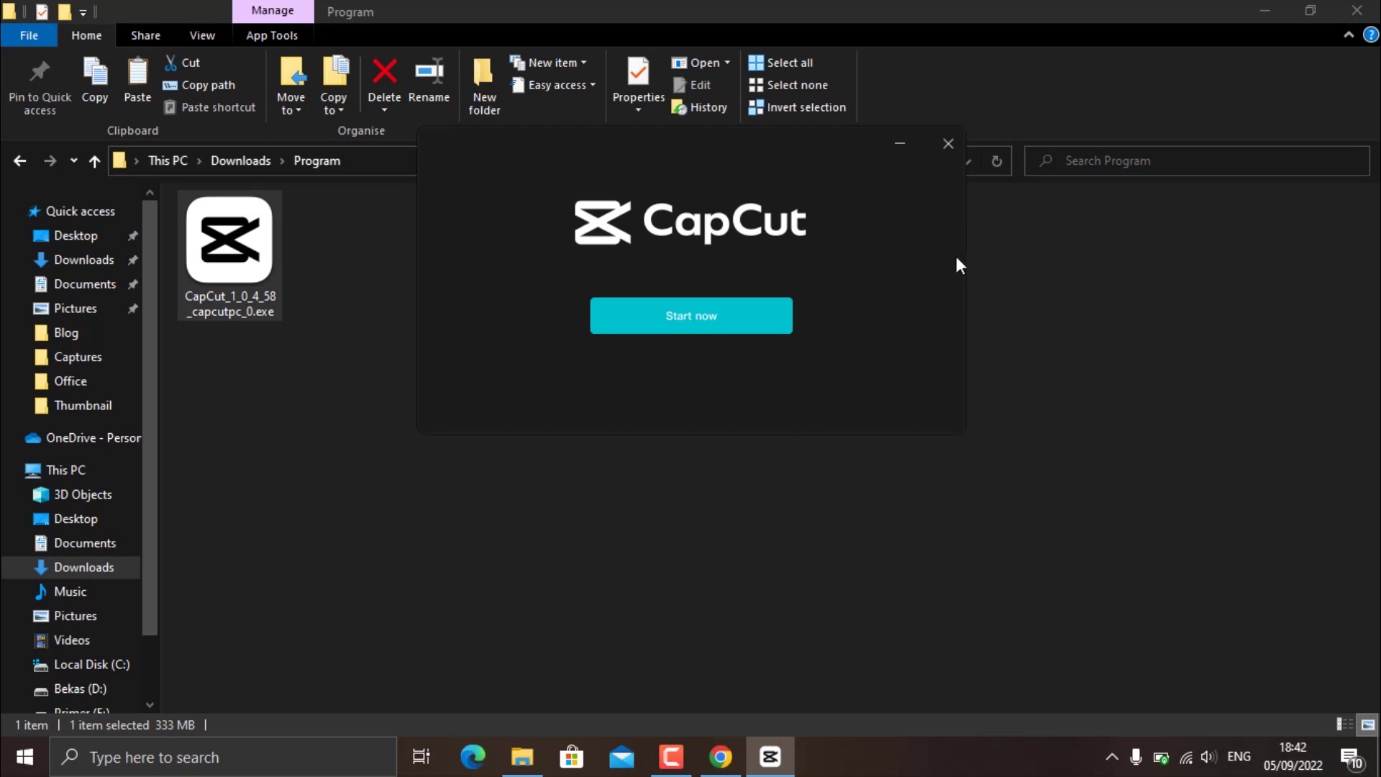
mouse_move(908, 142)
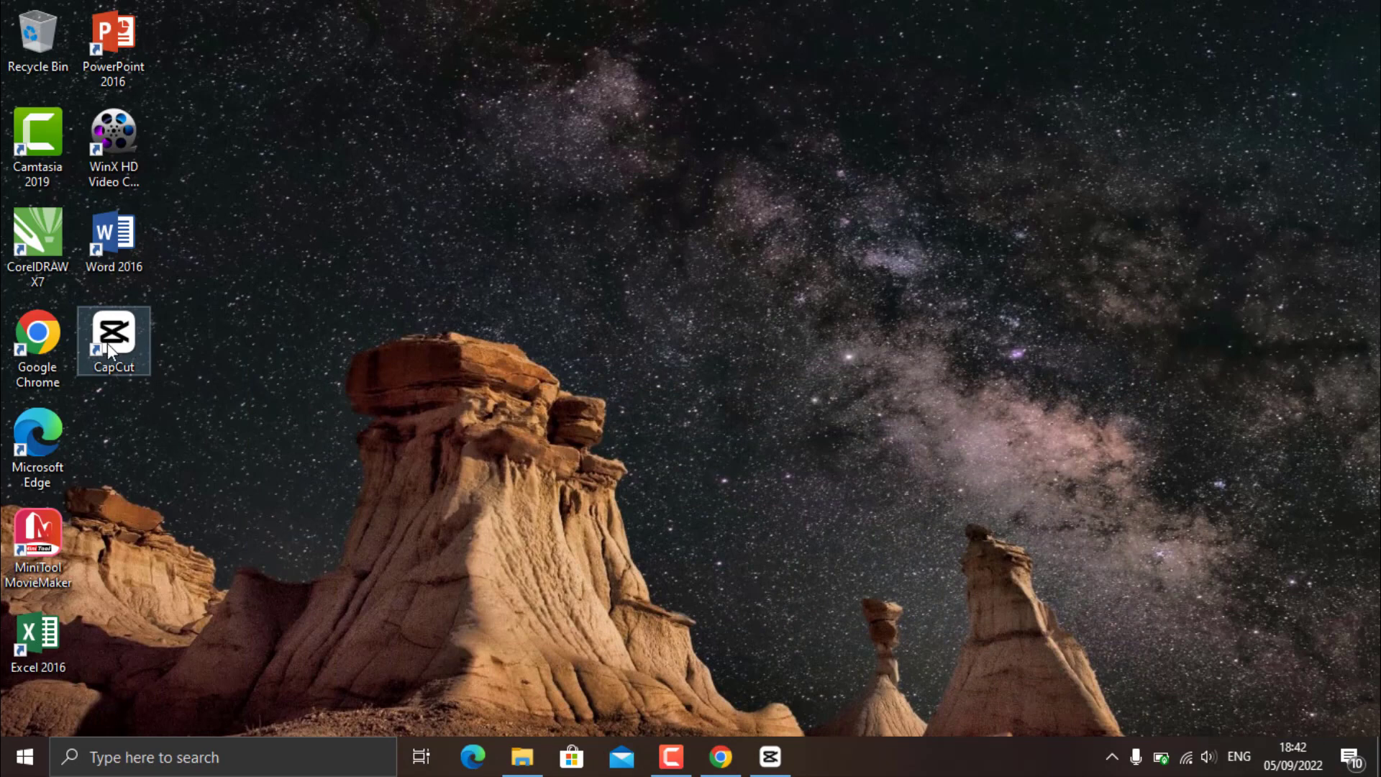
Launch CapCut from the desktop, start it, and confirm the environment test result
double_click(113, 340)
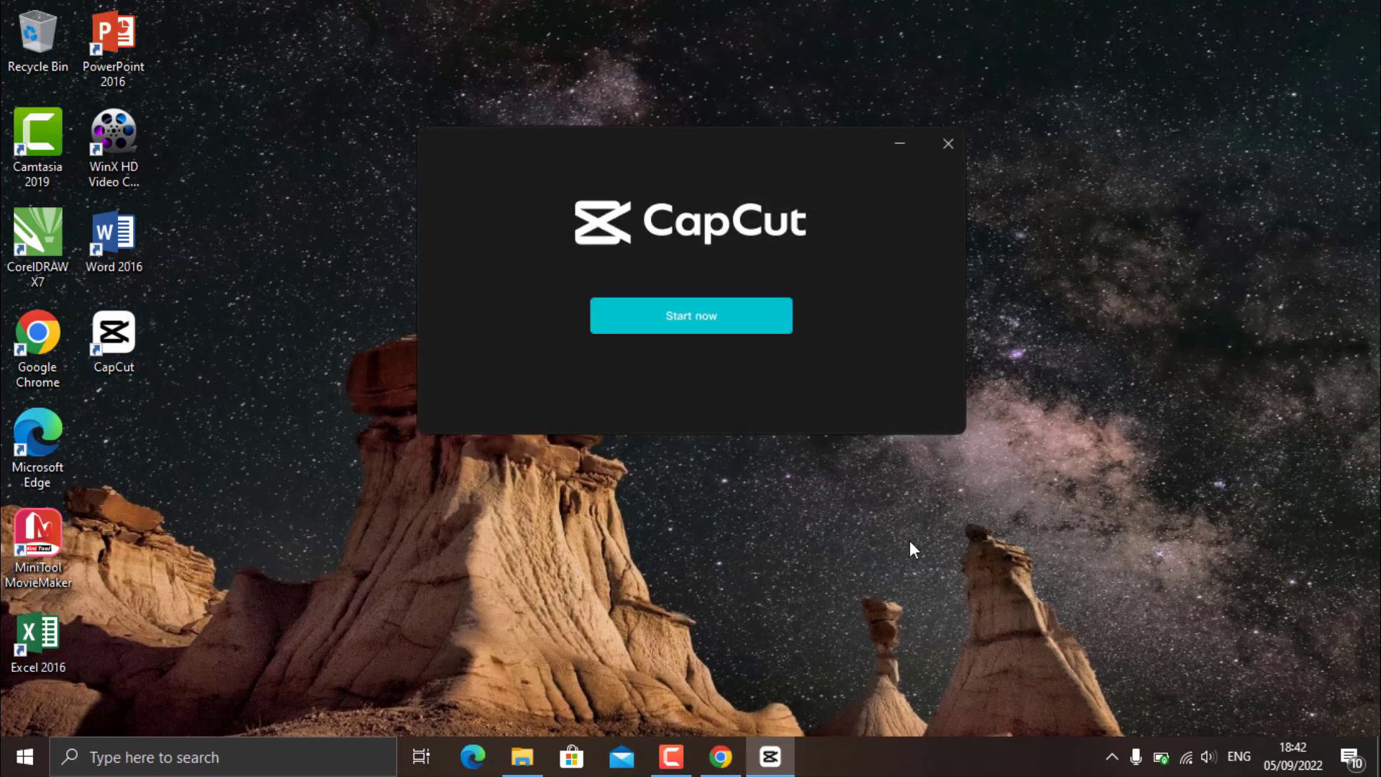
left_click(690, 315)
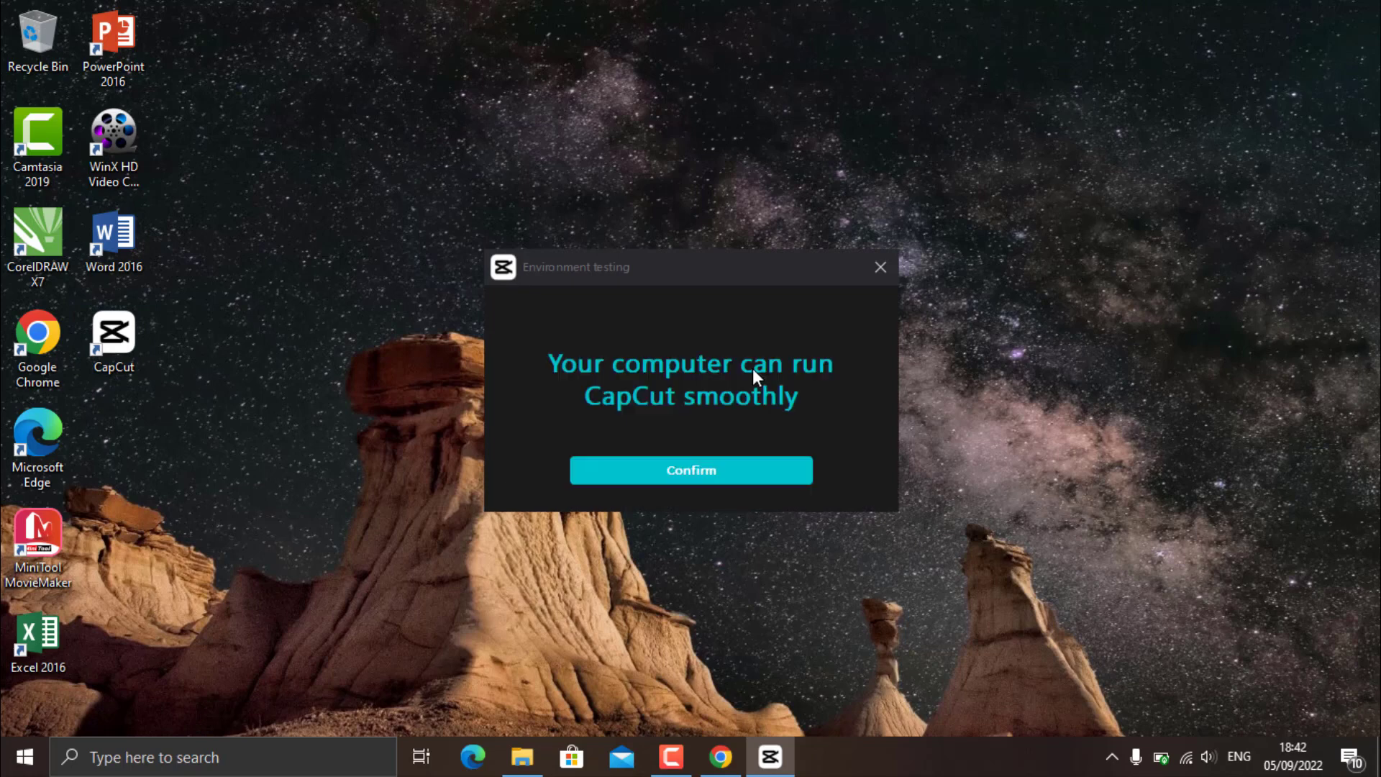
left_click(690, 470)
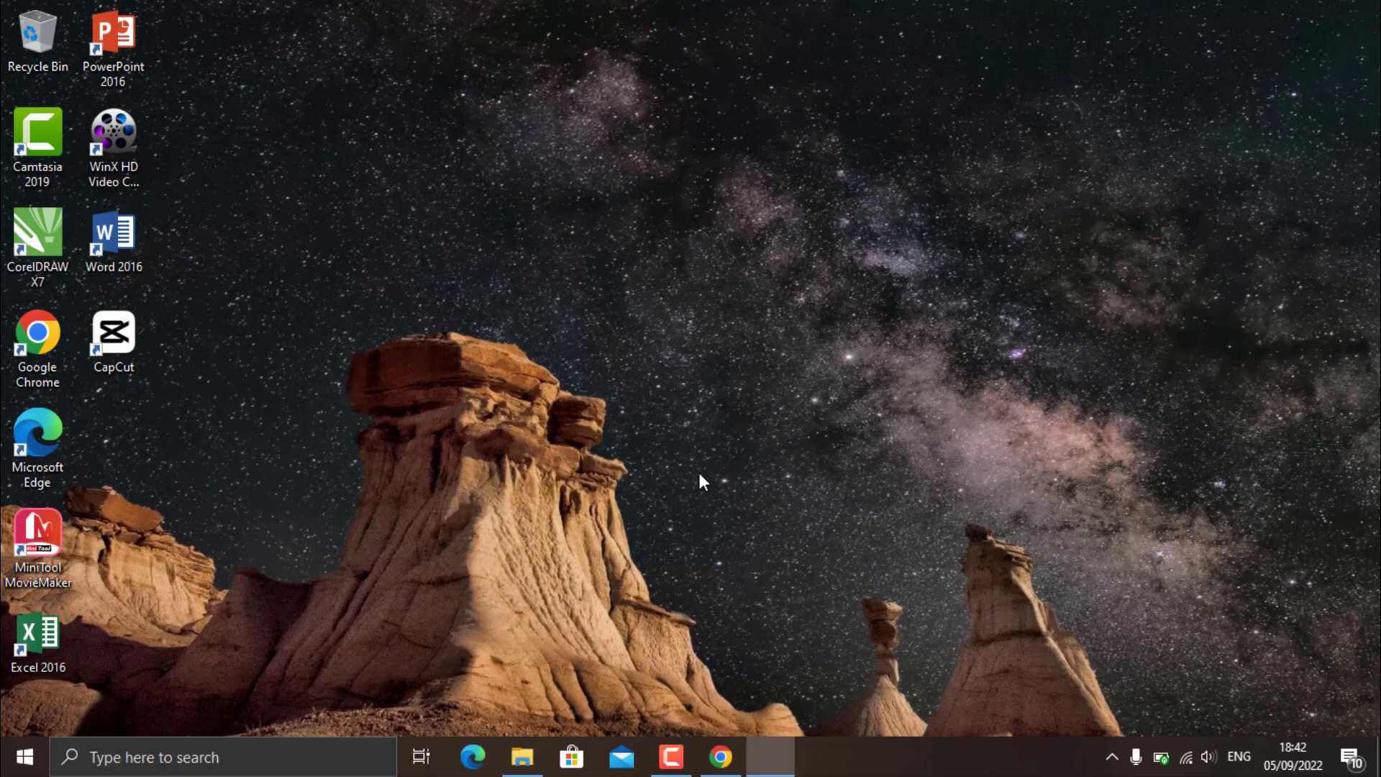
Open CapCut and choose Start creating for a new empty project
double_click(113, 335)
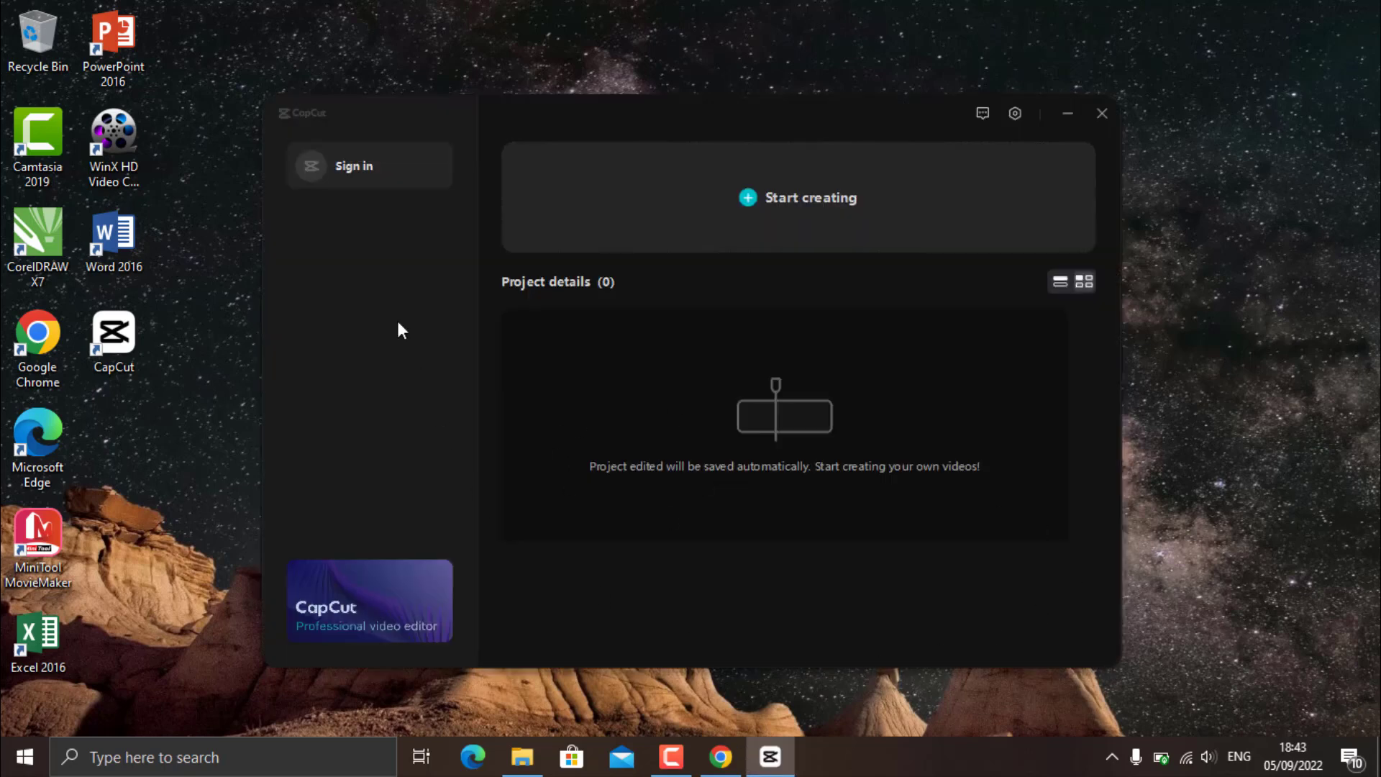
mouse_move(1030, 537)
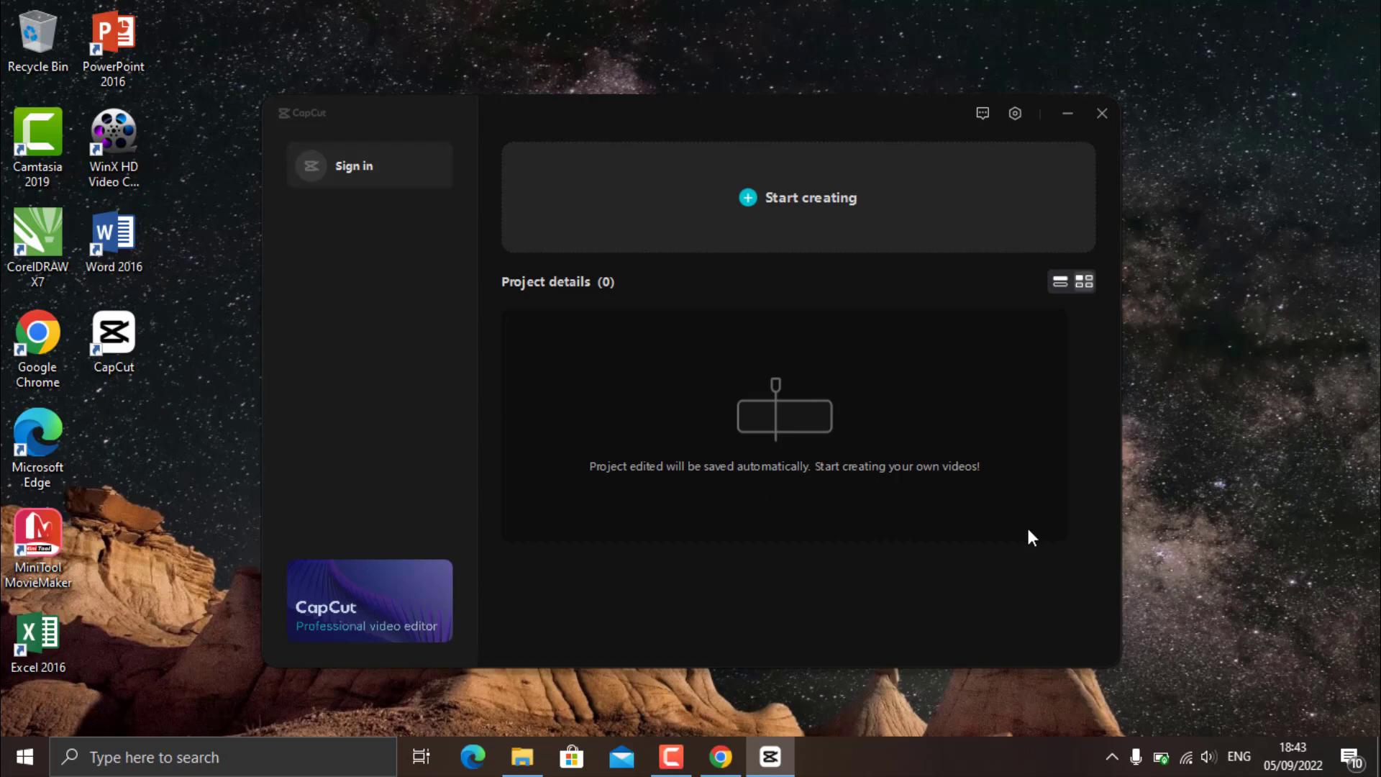
mouse_move(743, 533)
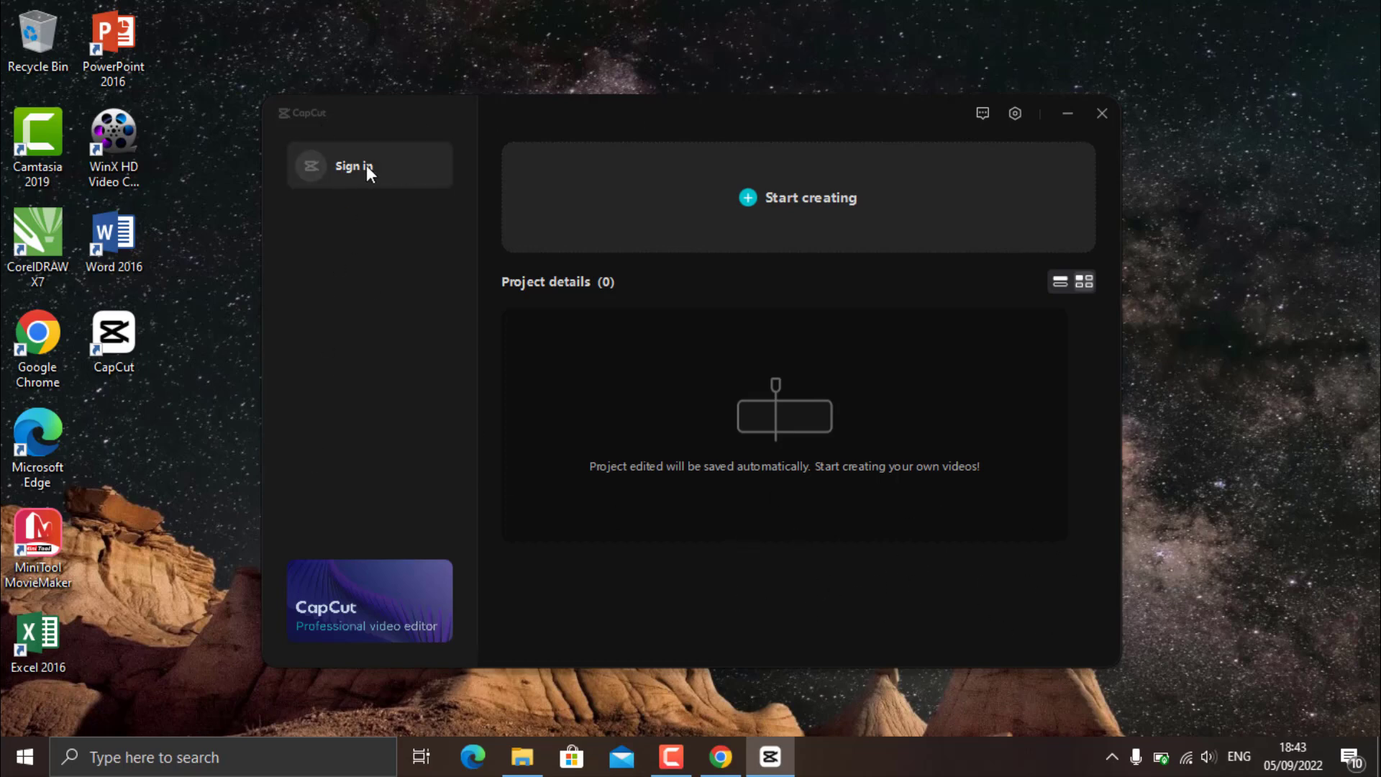
mouse_move(568, 443)
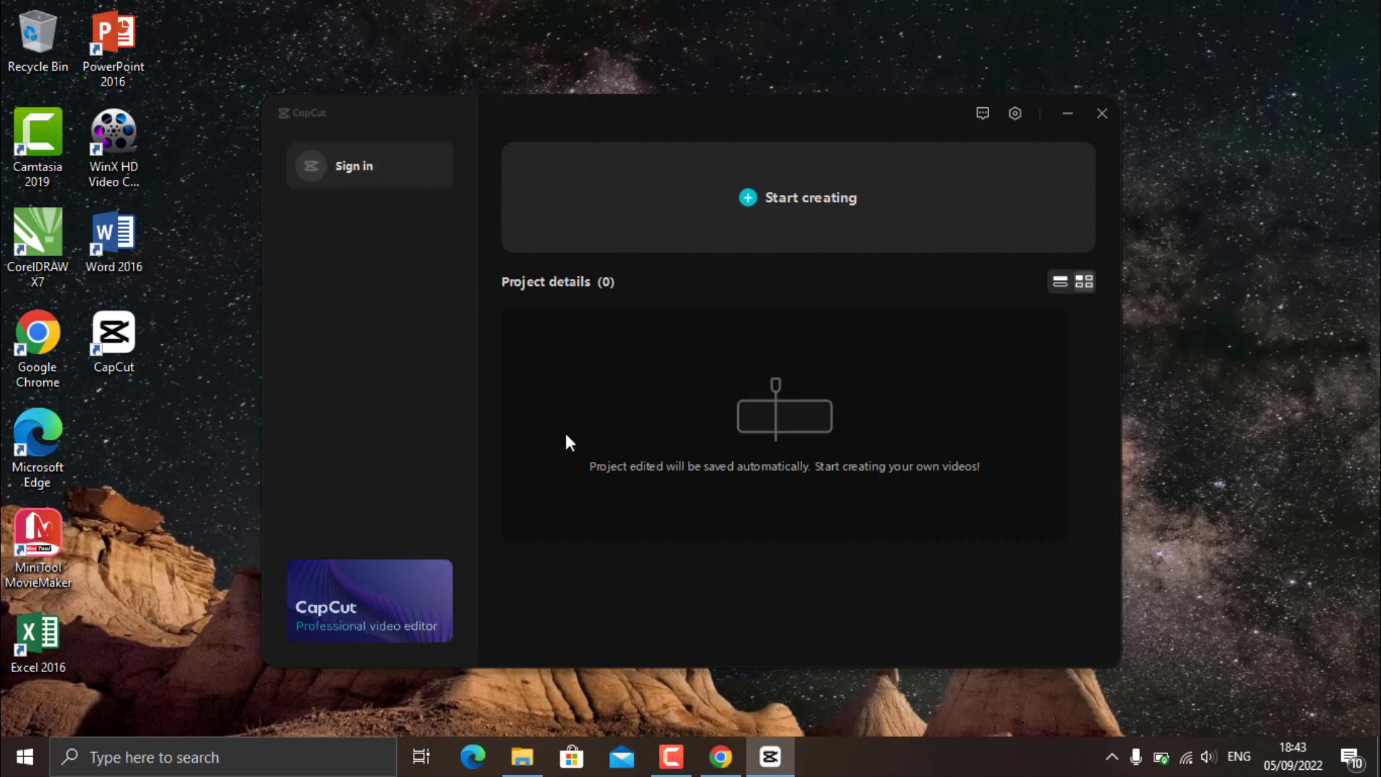
mouse_move(797, 210)
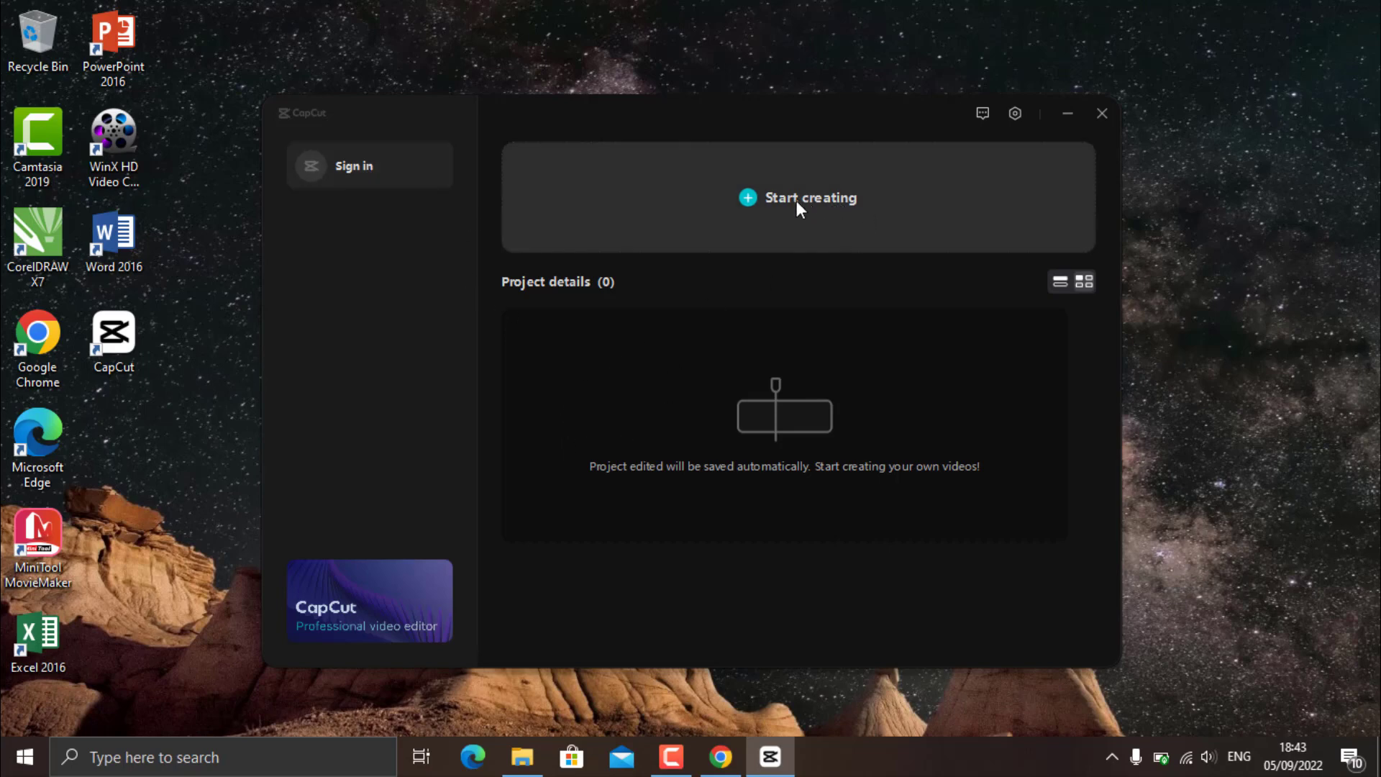
left_click(1103, 114)
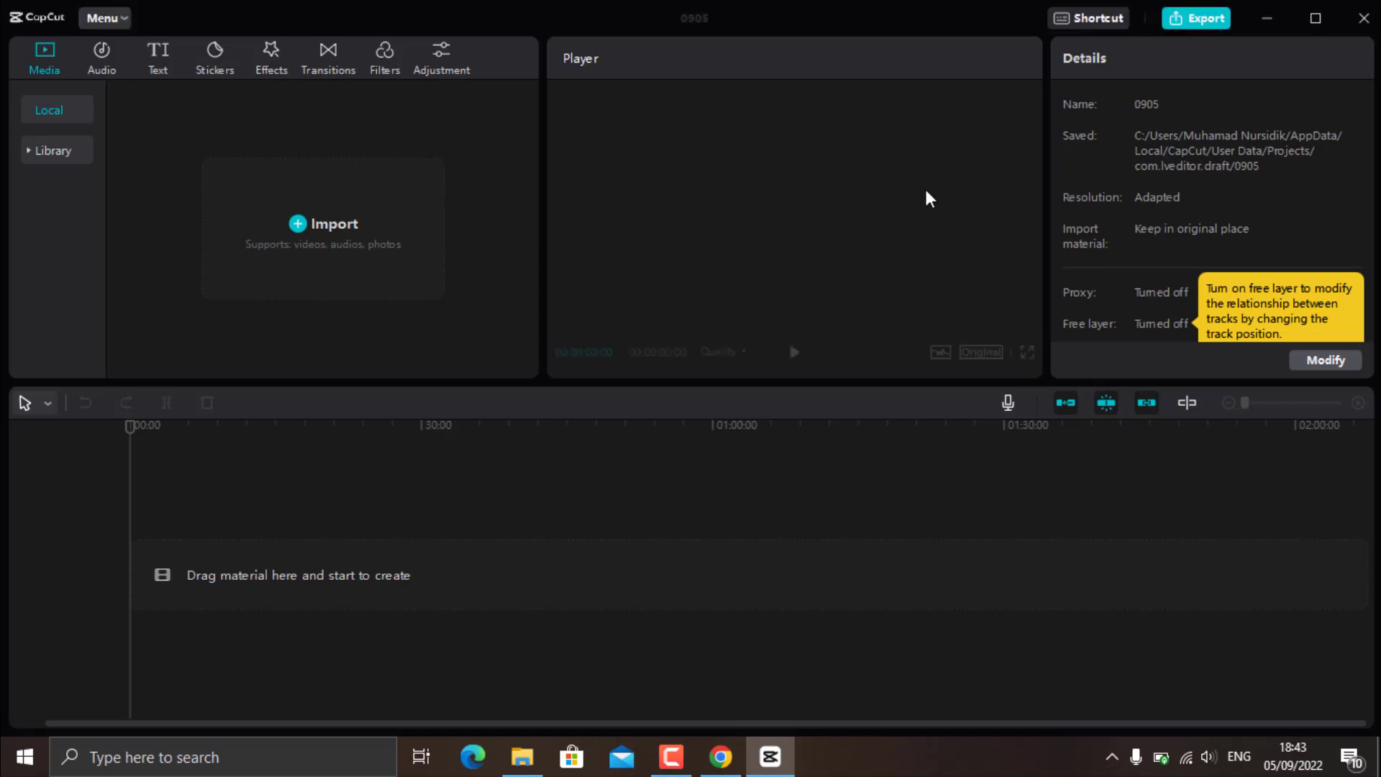
mouse_move(1105, 559)
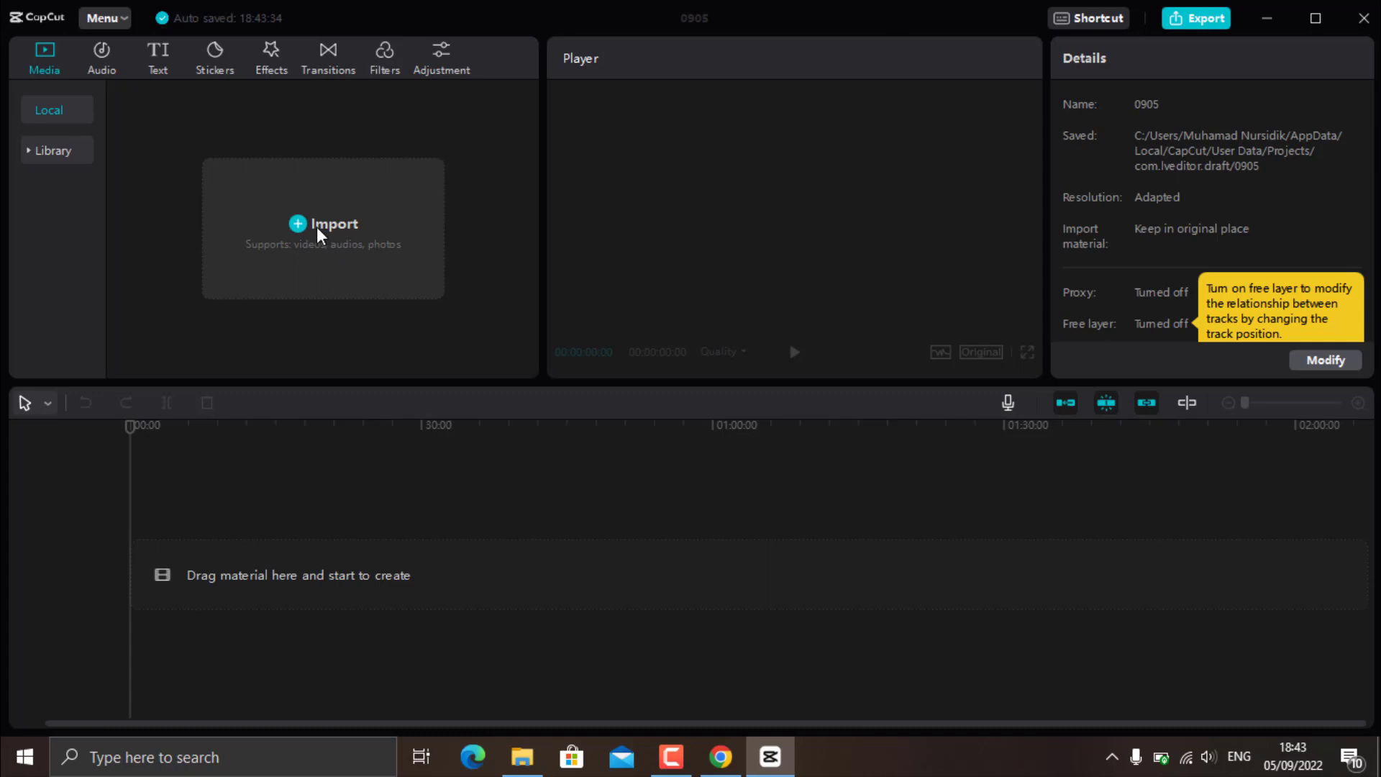
left_click(323, 223)
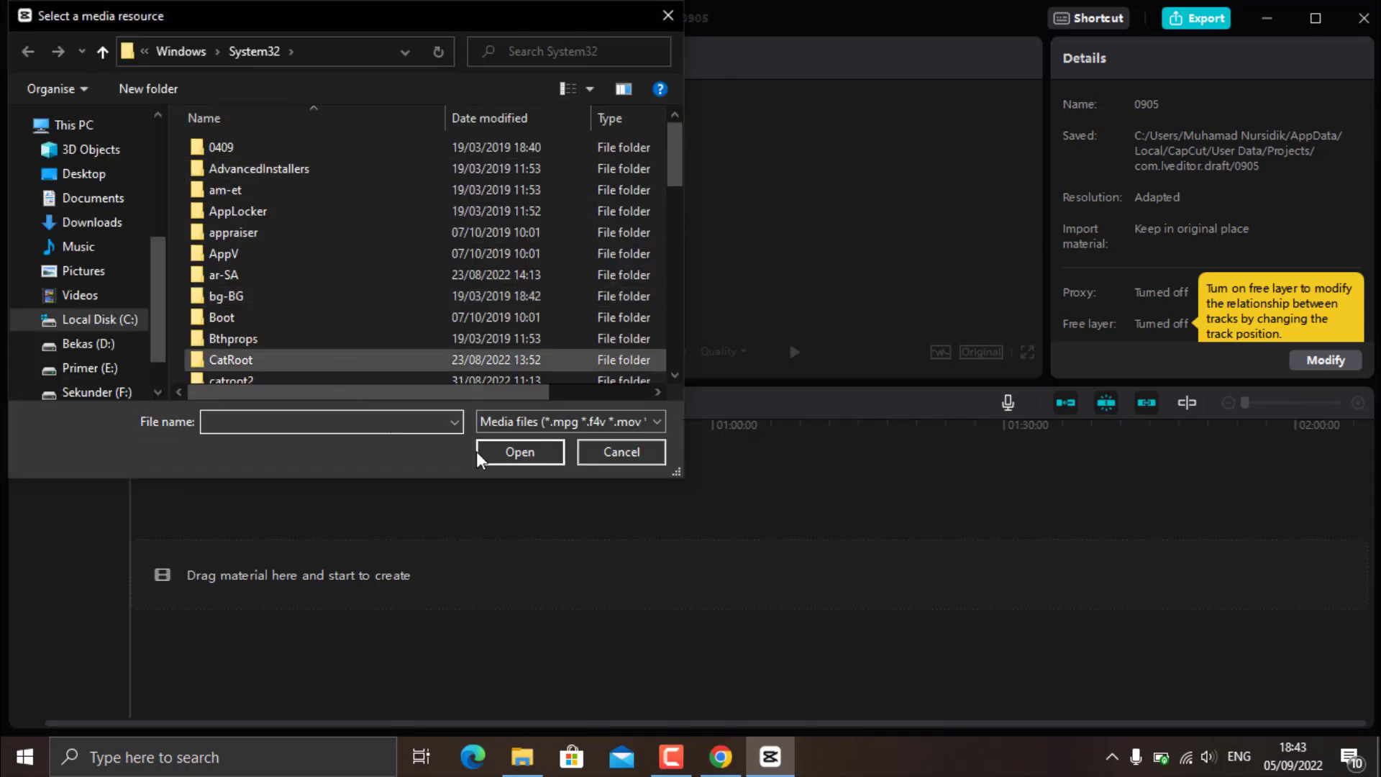
left_click(621, 452)
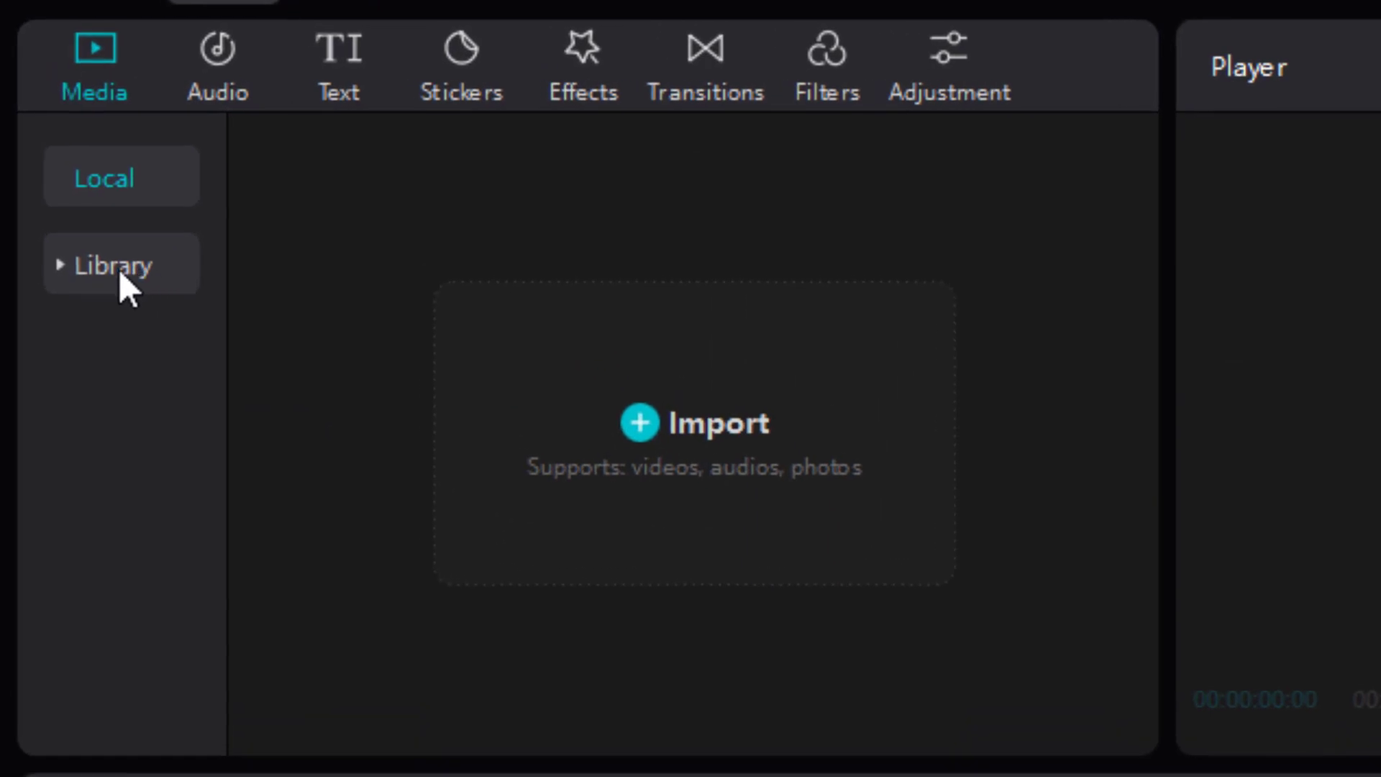
Browse the stock media Library and the Vlog music category
left_click(112, 265)
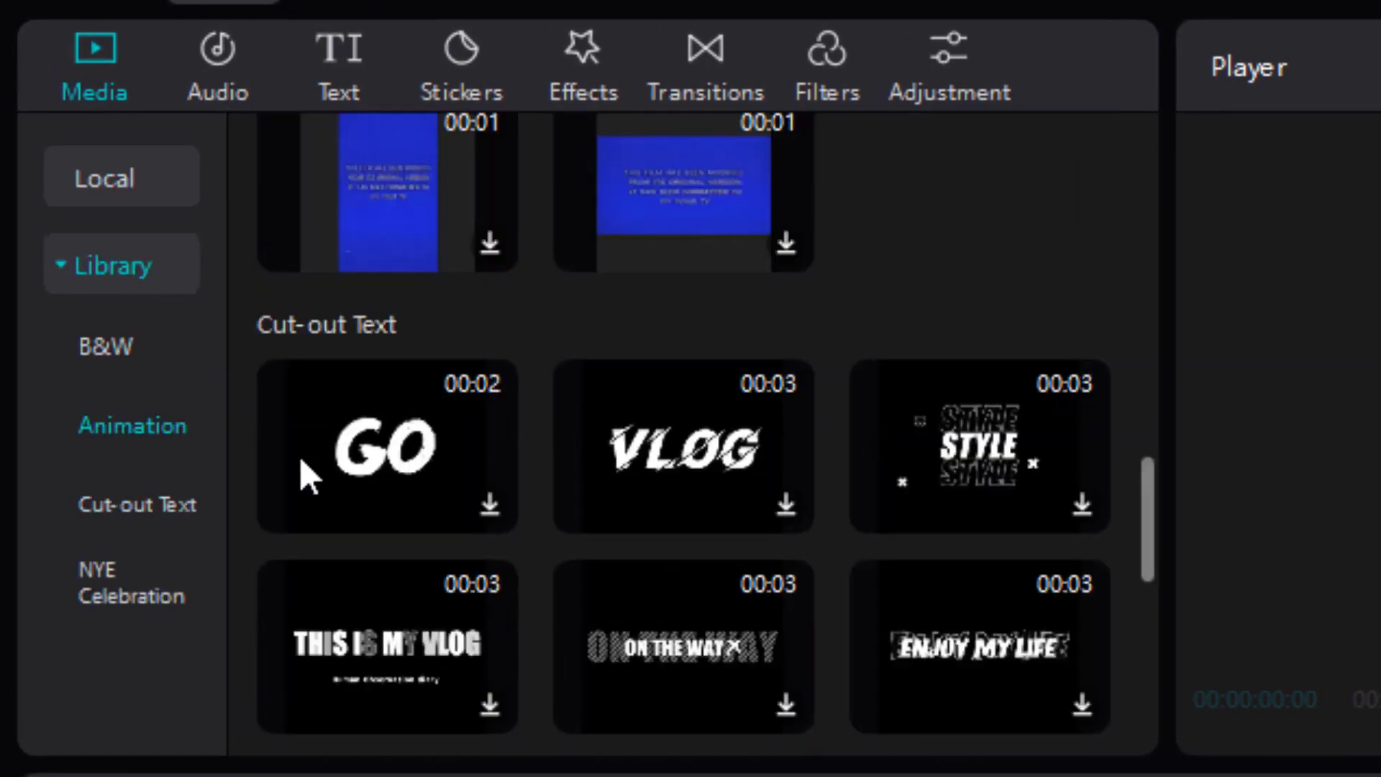
scroll("down", 3)
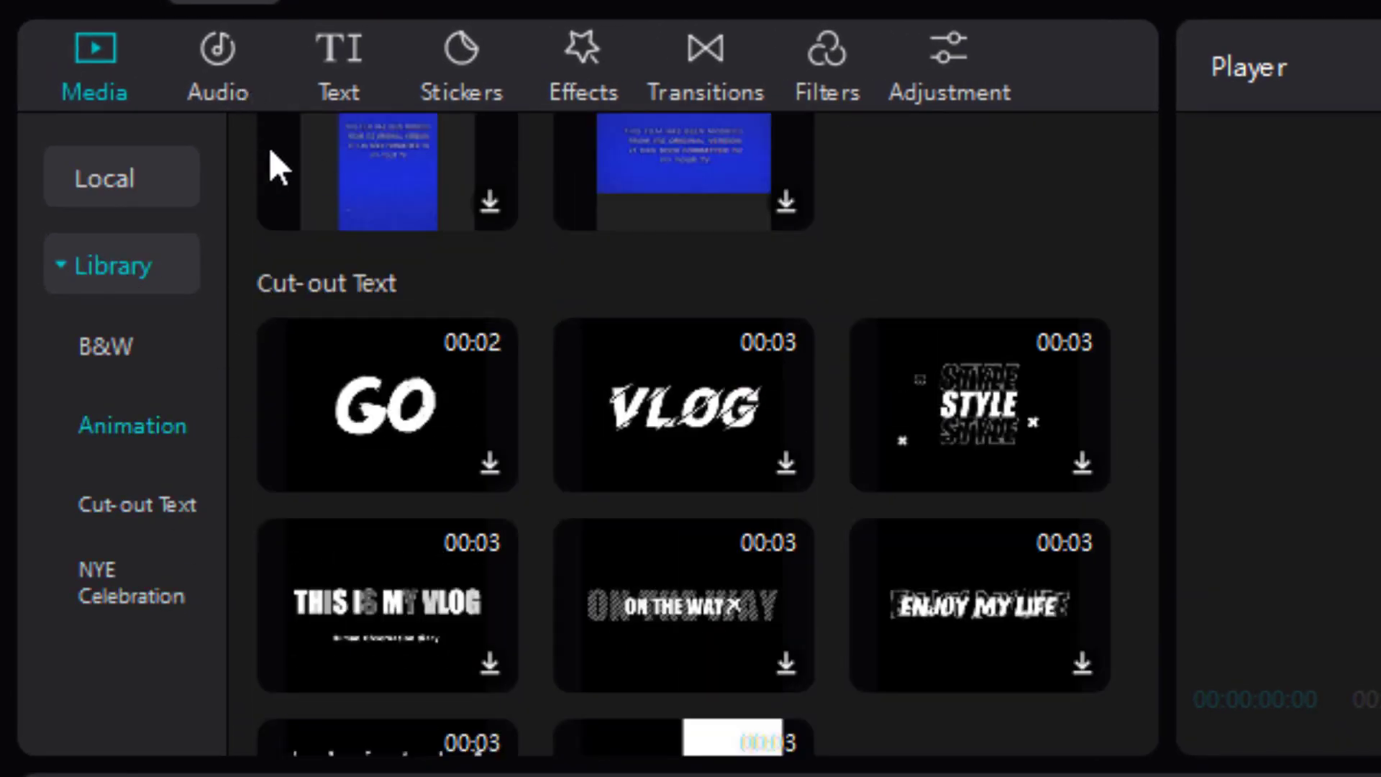
left_click(215, 52)
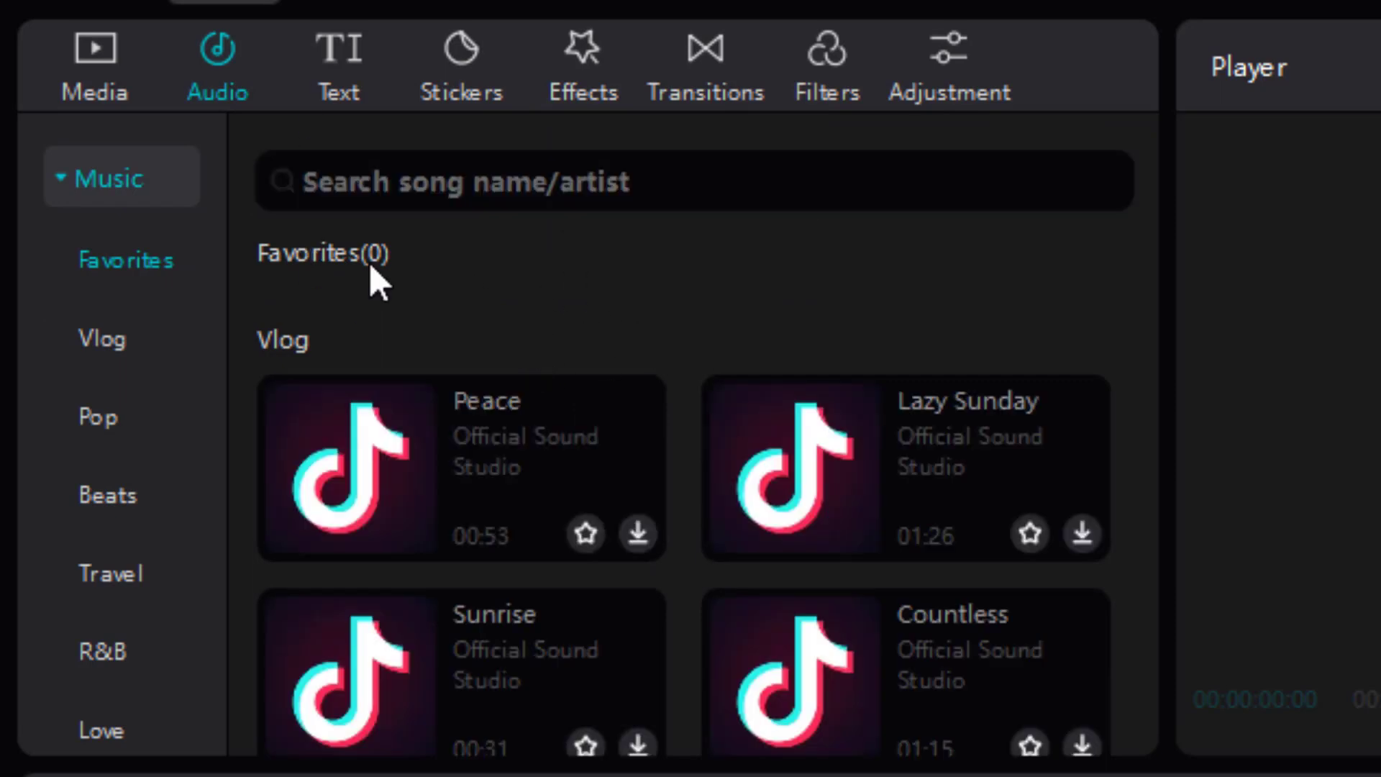
left_click(102, 338)
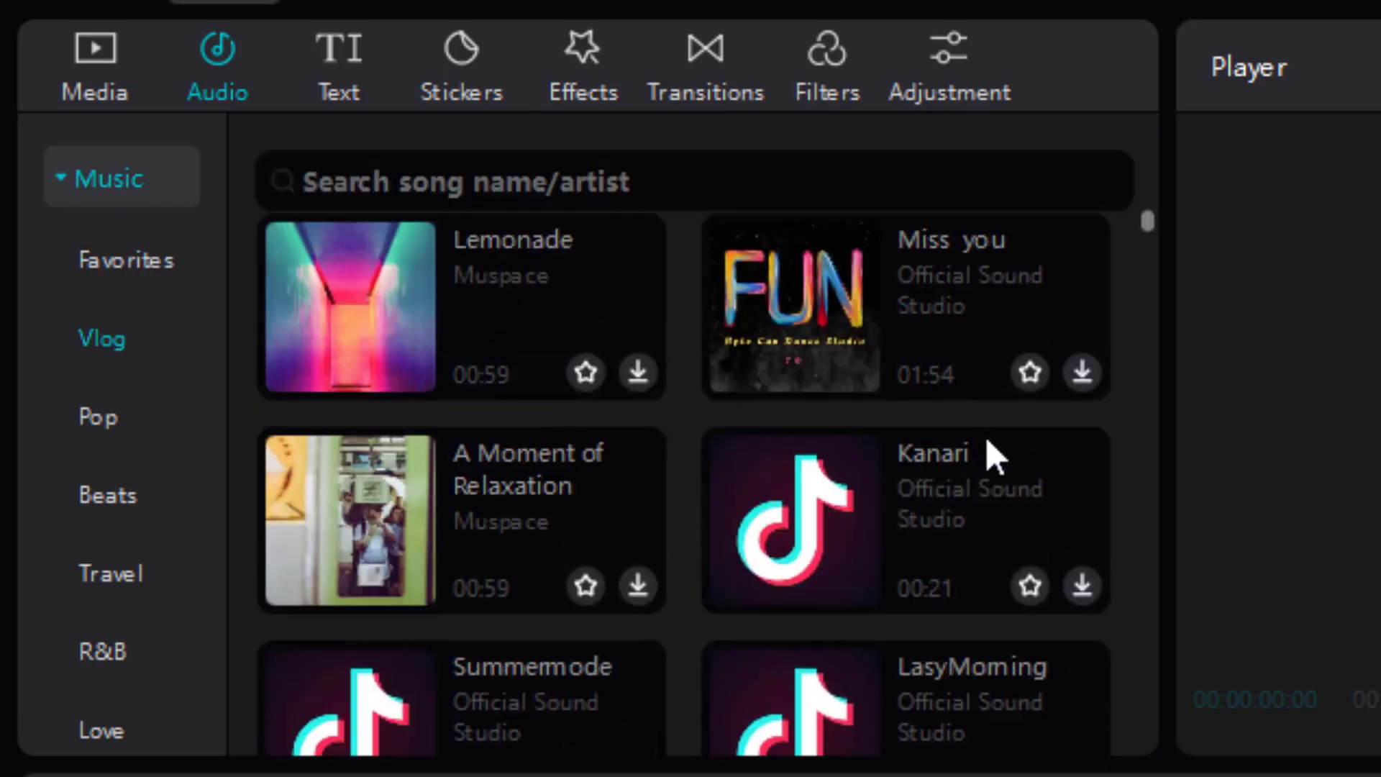
scroll("down", 3)
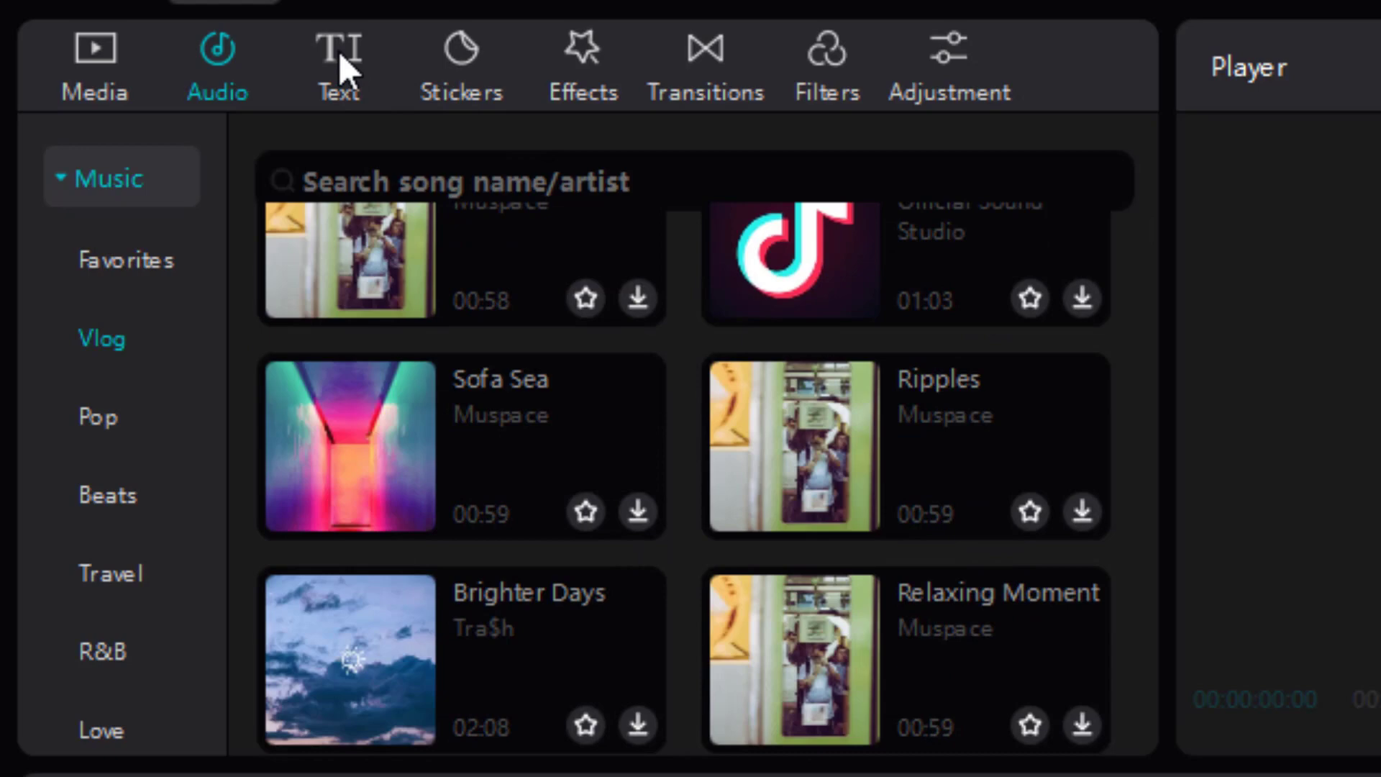
Browse text, stickers, Party effects, Camera transitions, filters, and adjustment options
left_click(338, 51)
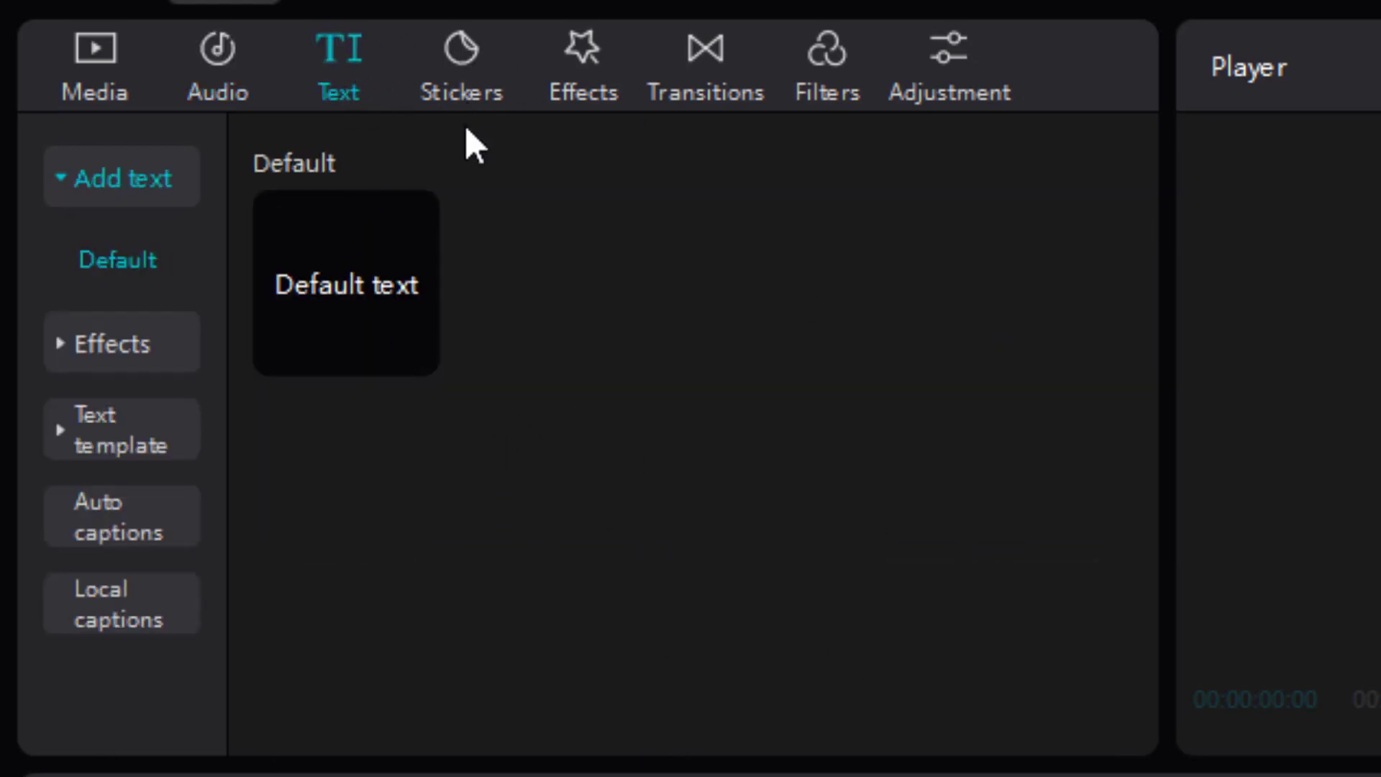
left_click(461, 54)
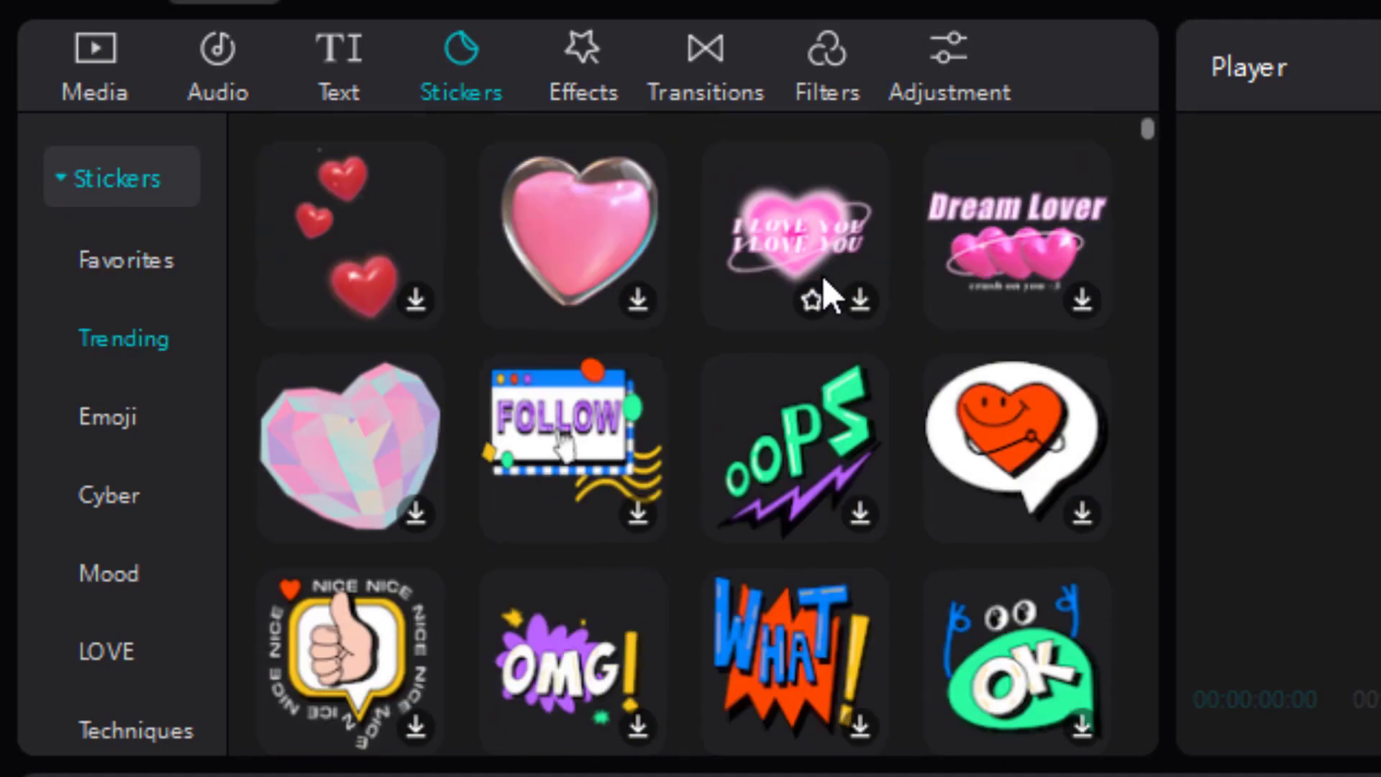
left_click(582, 54)
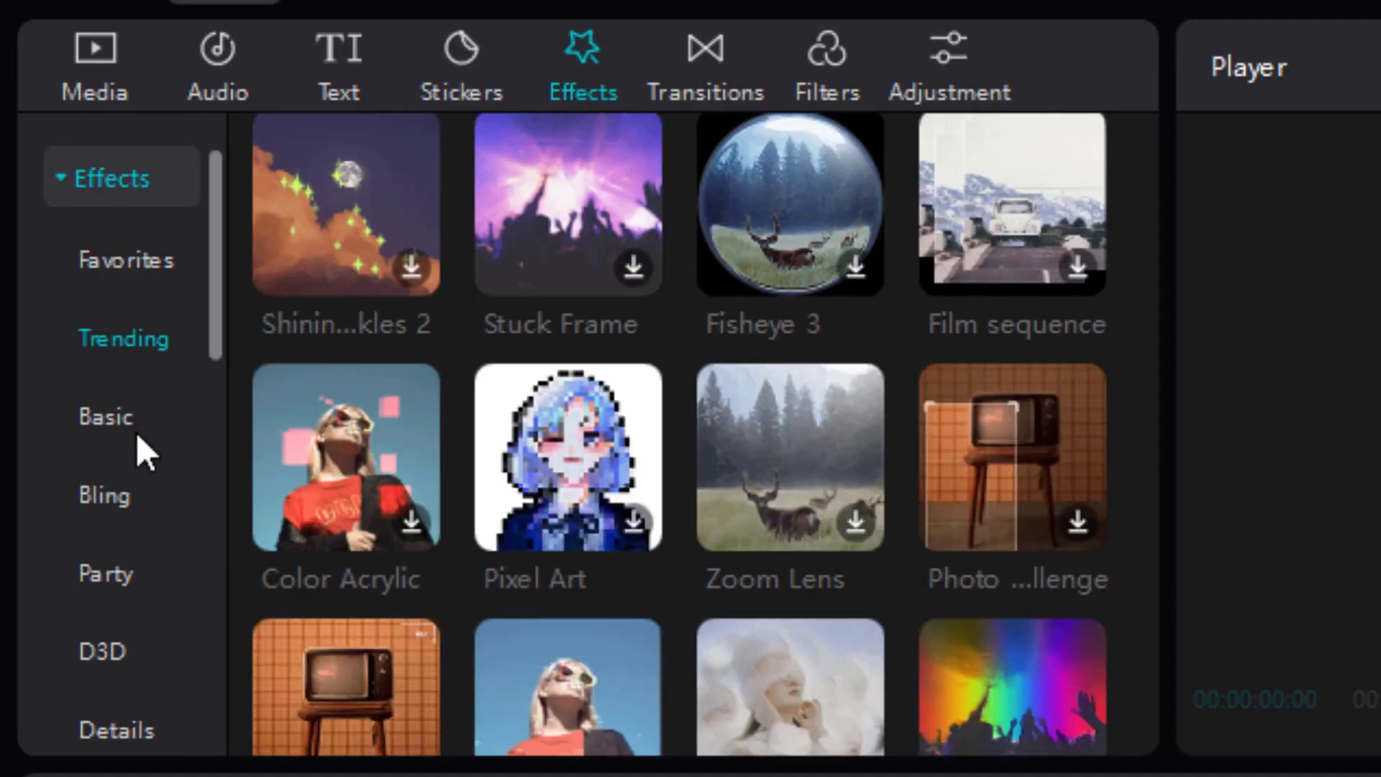
left_click(106, 573)
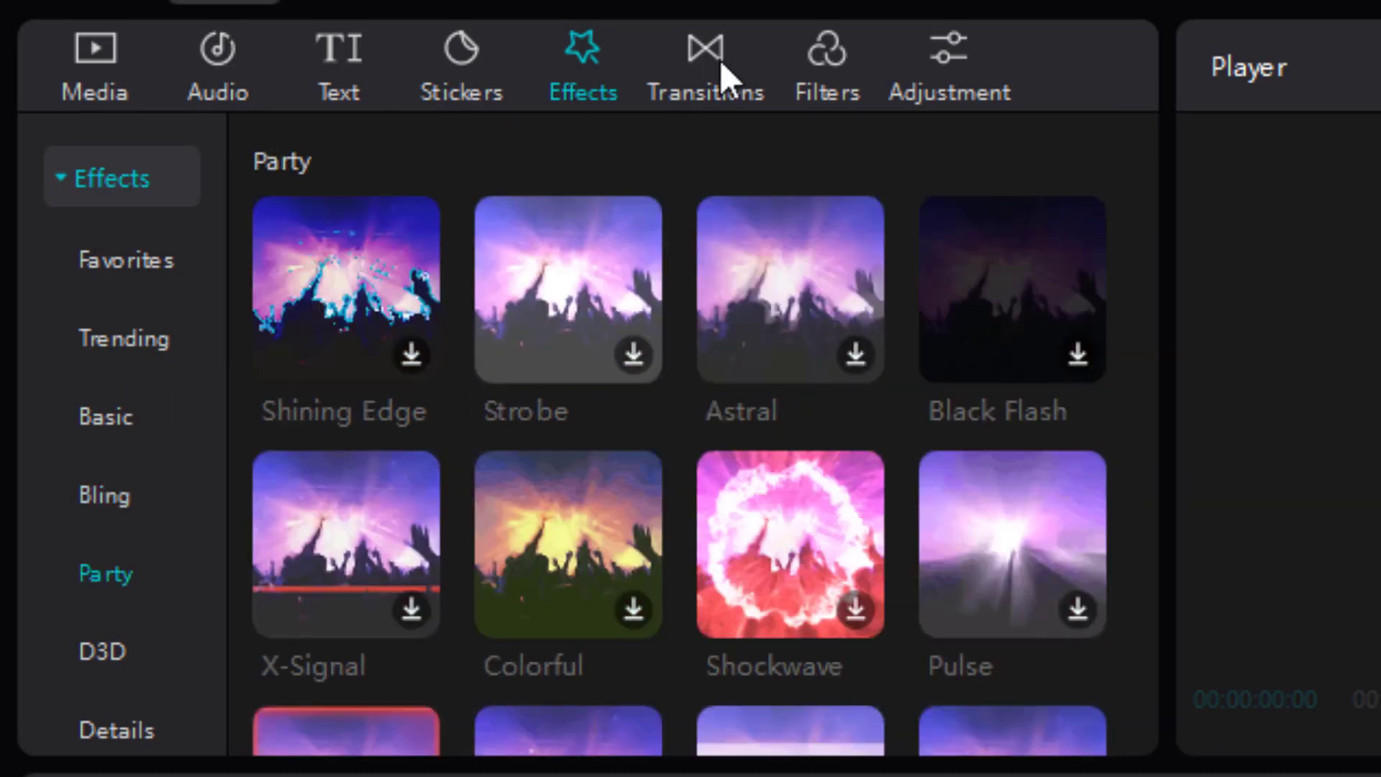
left_click(707, 50)
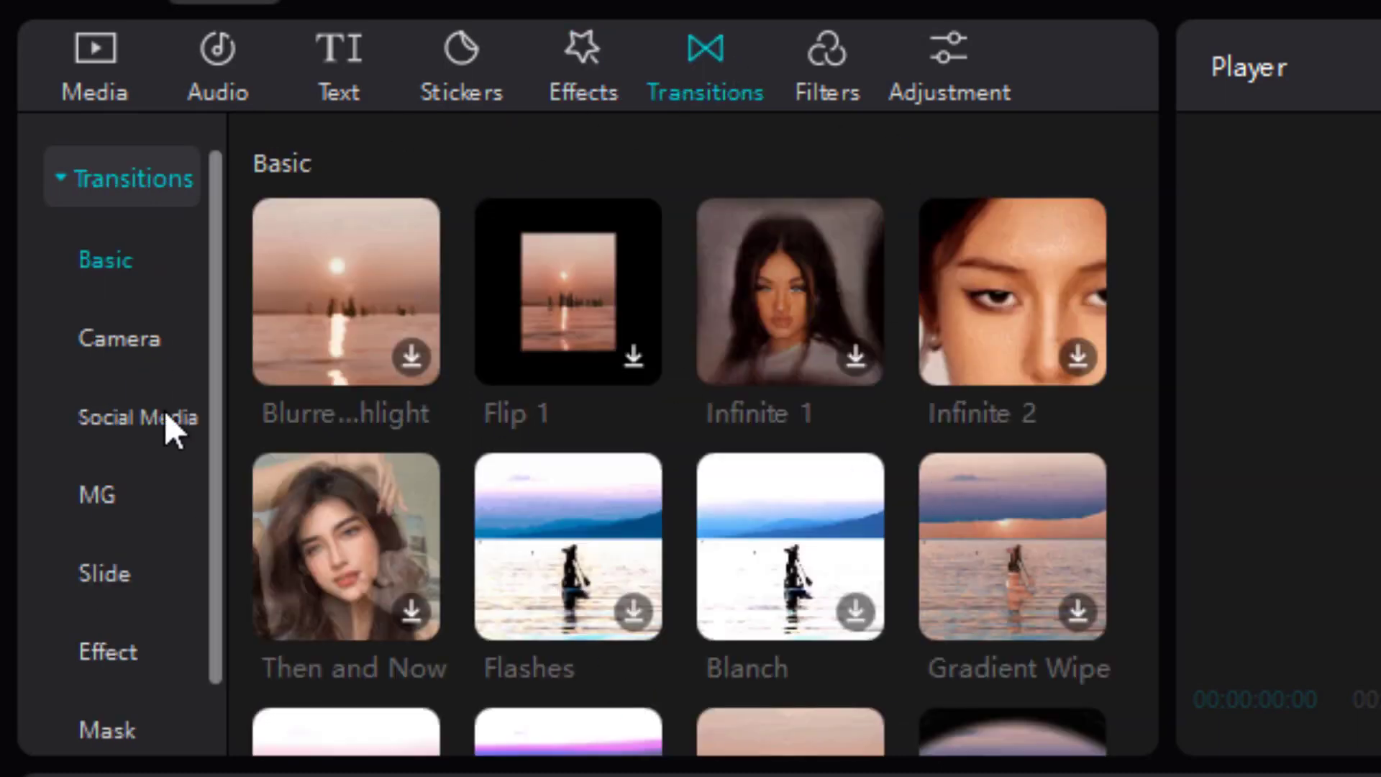
left_click(118, 338)
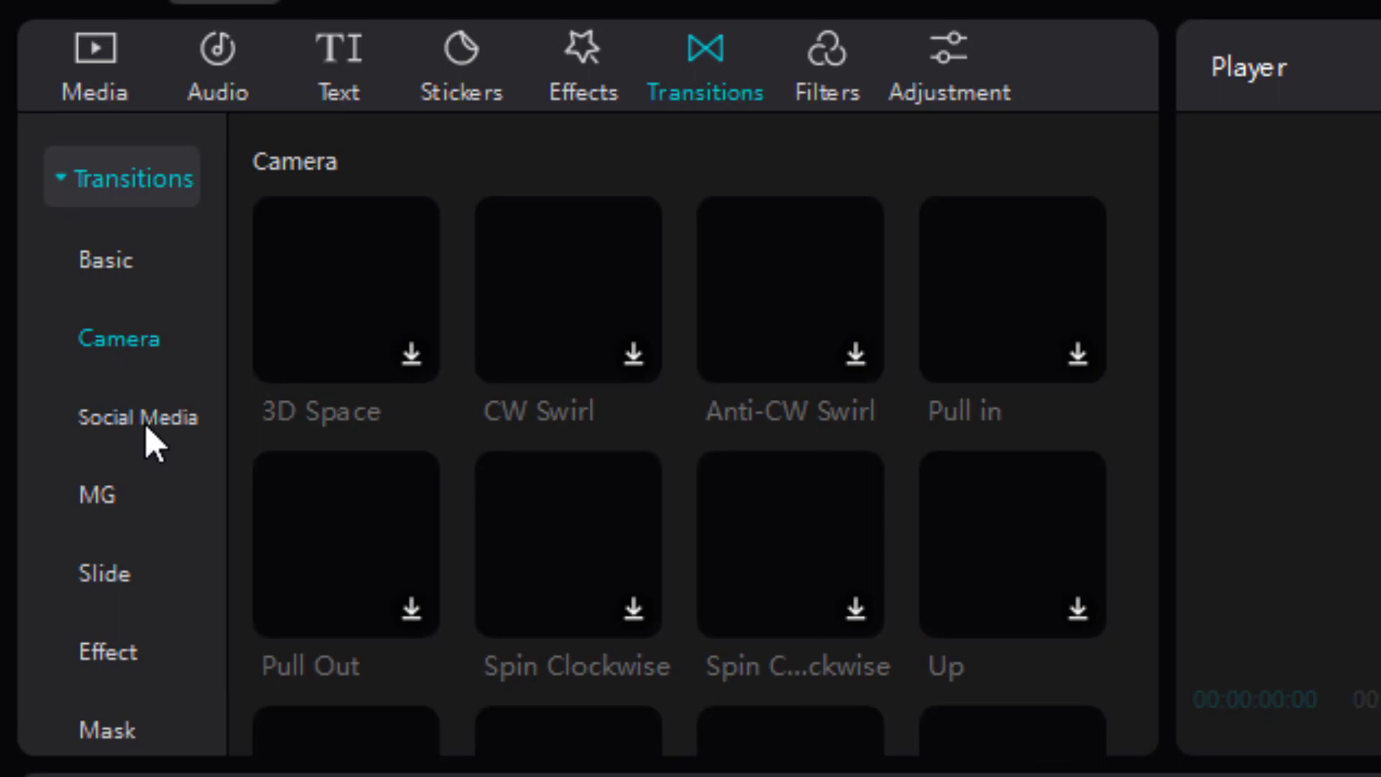
left_click(827, 50)
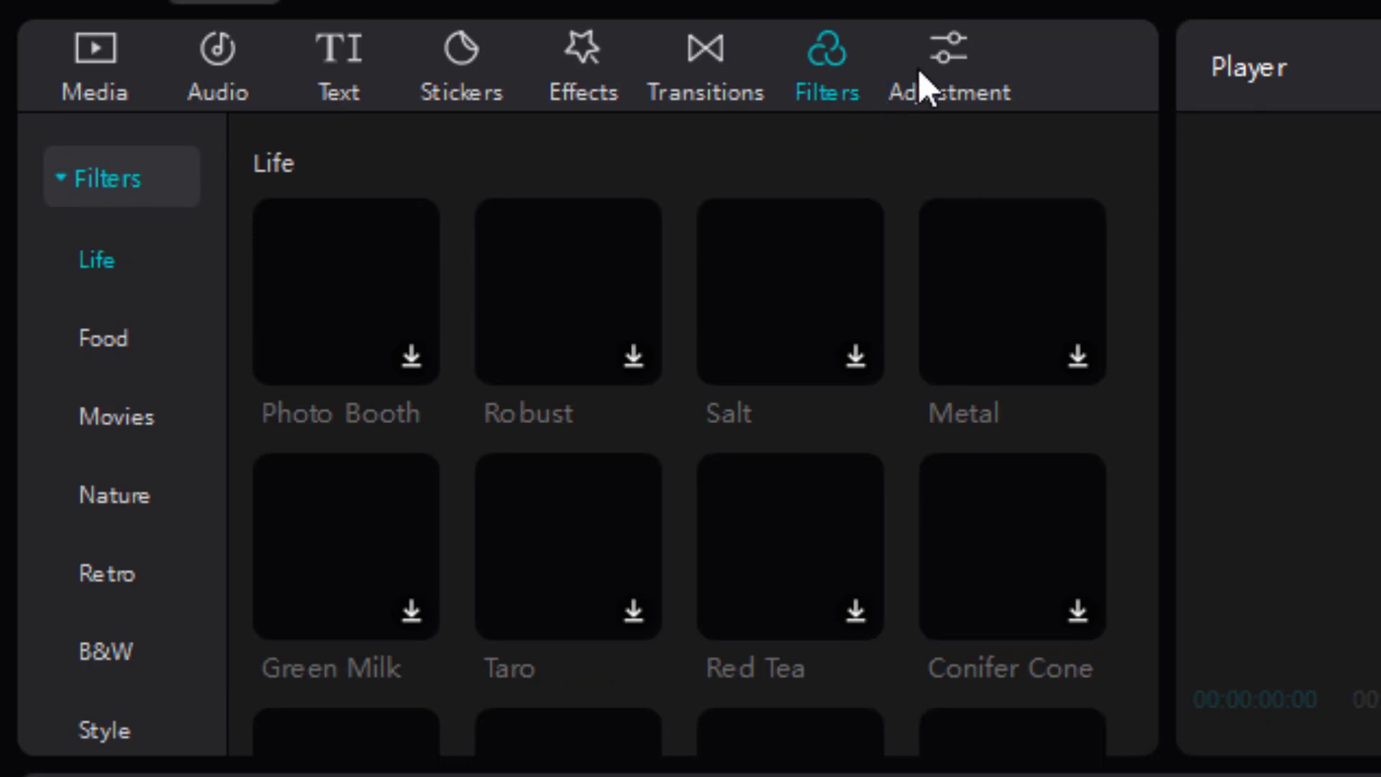
left_click(948, 47)
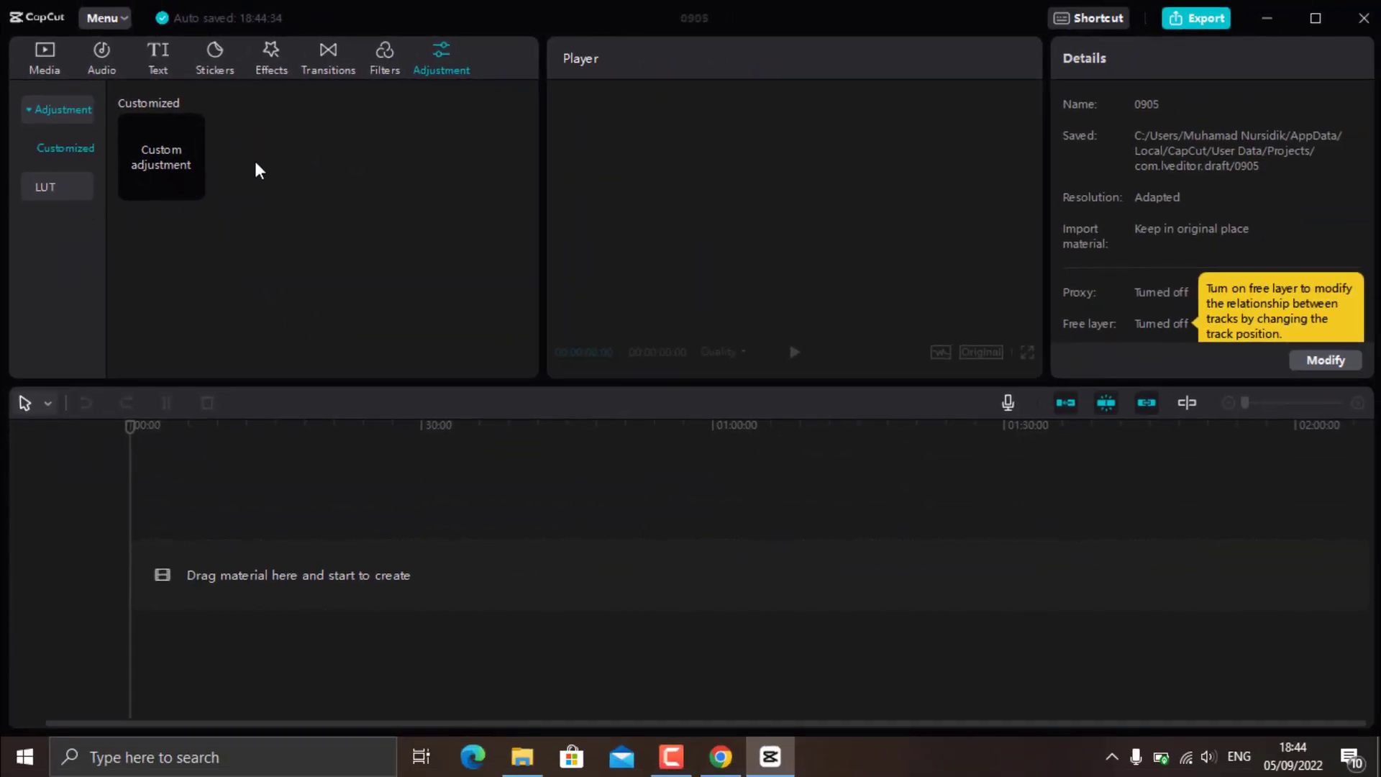
mouse_move(418, 230)
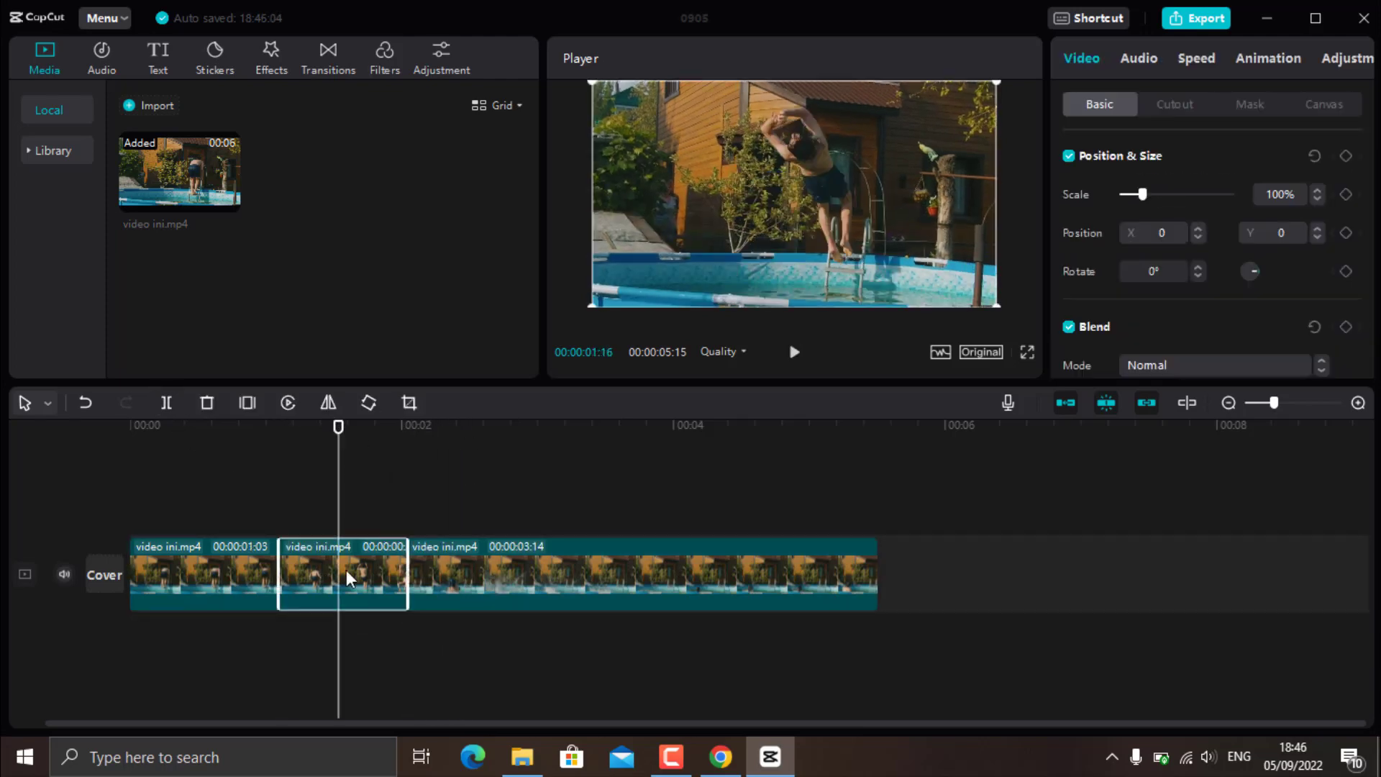
Set the middle clip's speed to 0.3x and enable Smooth slow-mo
left_click(1196, 59)
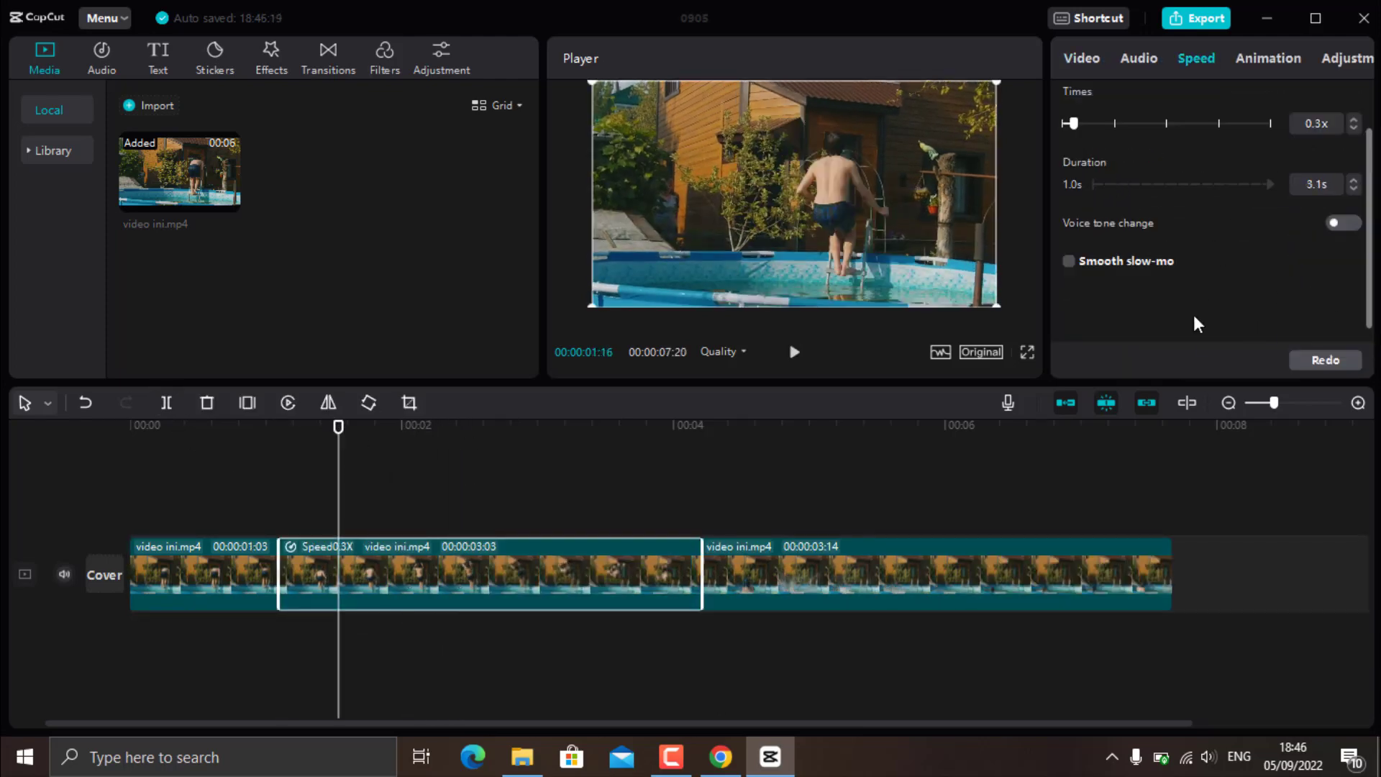
left_click(1068, 261)
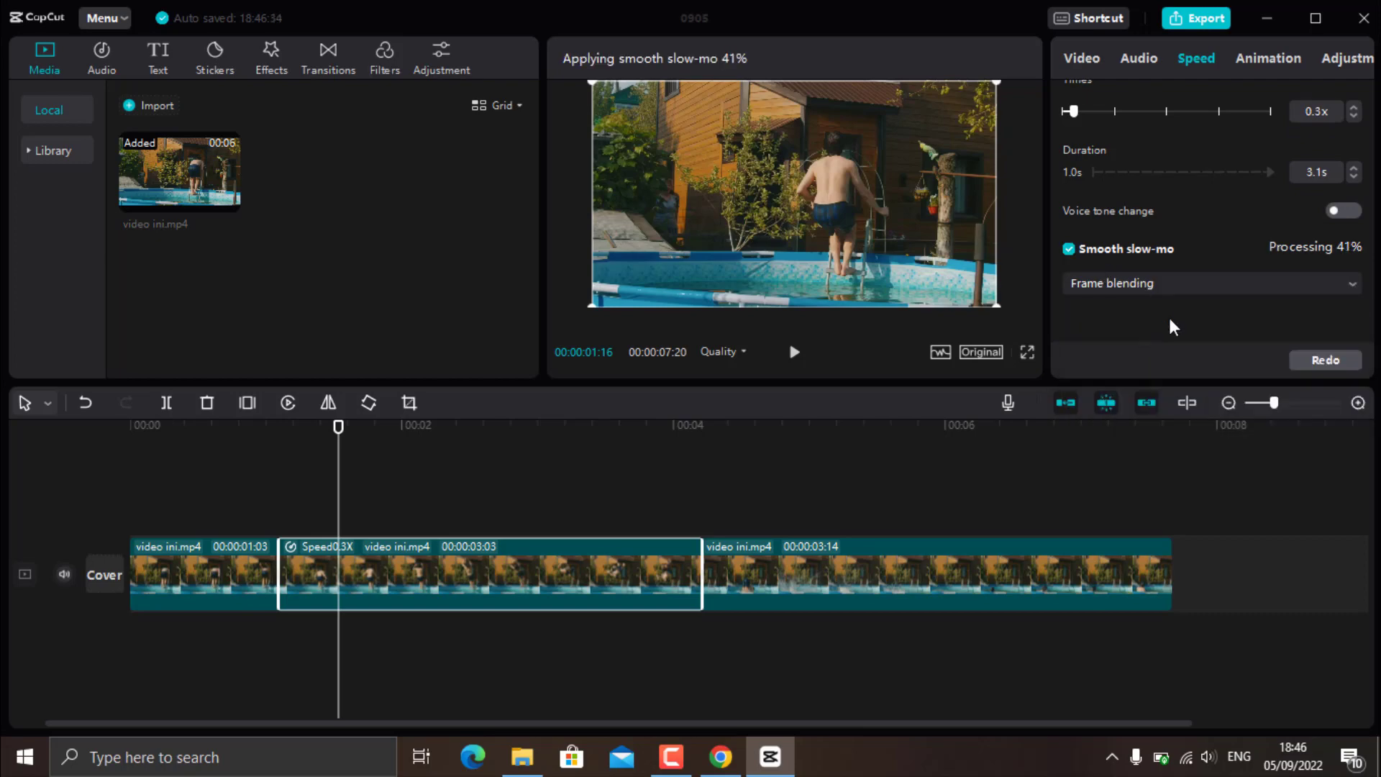